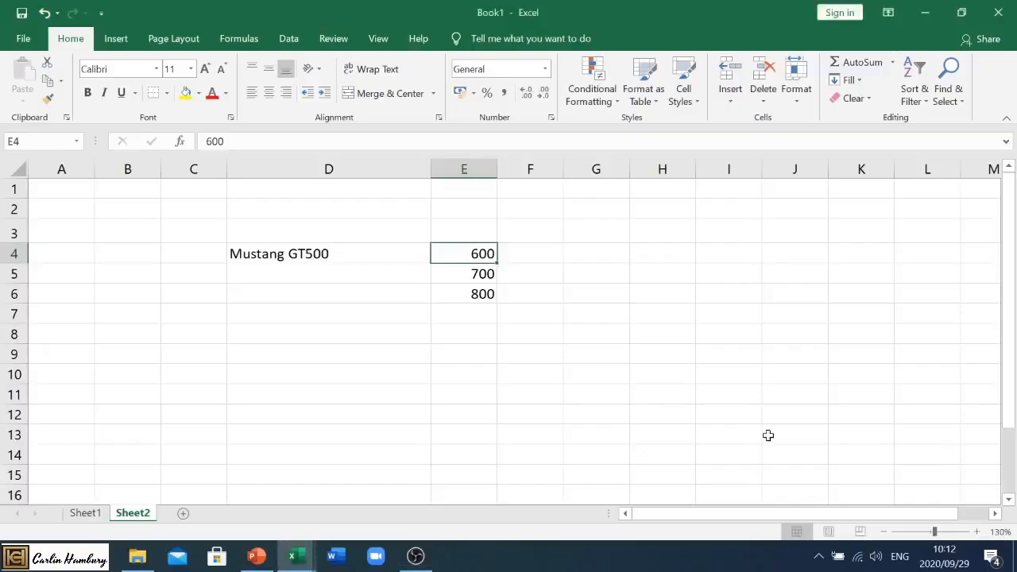
pyautogui.moveTo(625, 411)
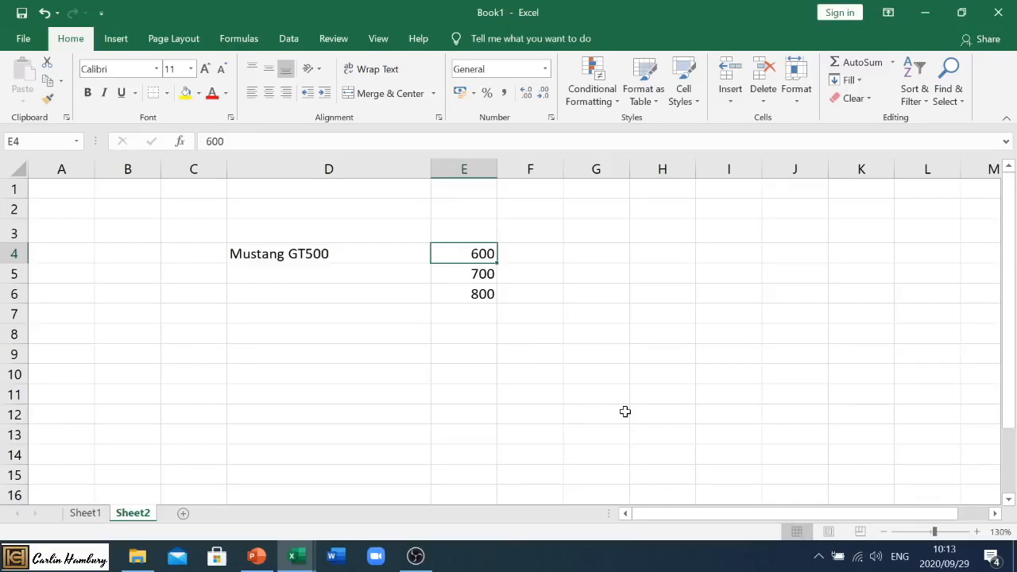
pyautogui.moveTo(591, 418)
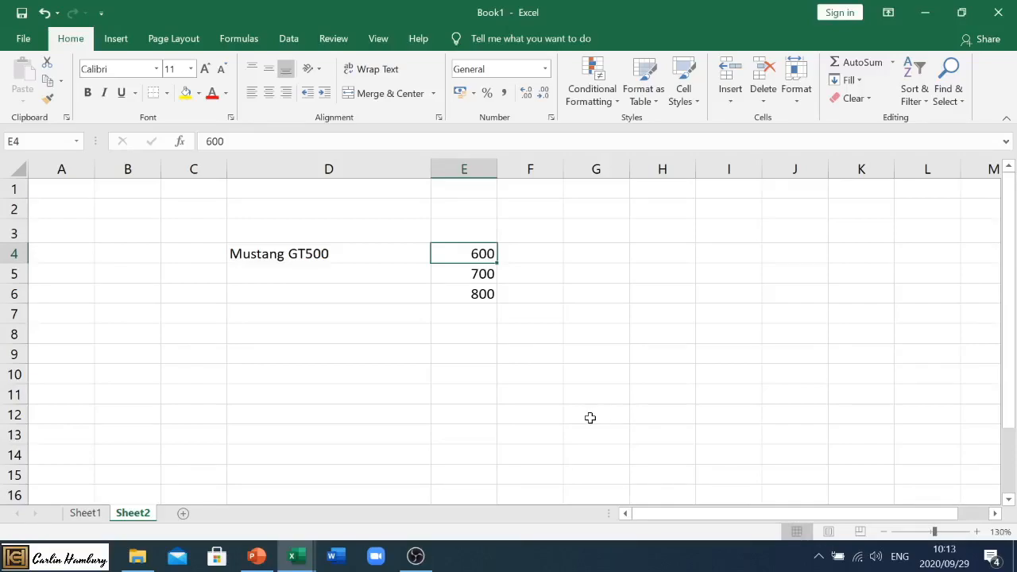
pyautogui.moveTo(575, 381)
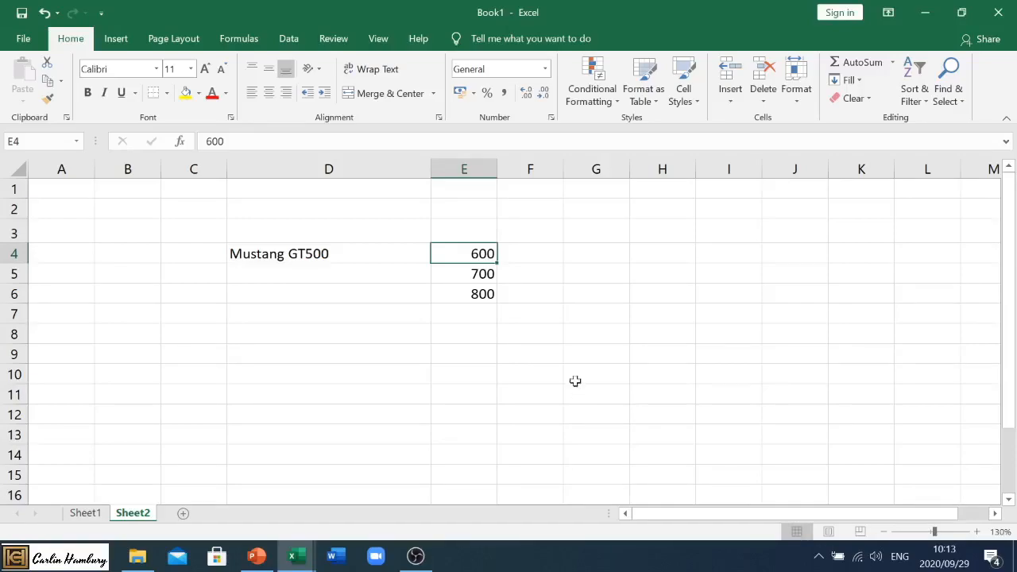
pyautogui.moveTo(386, 281)
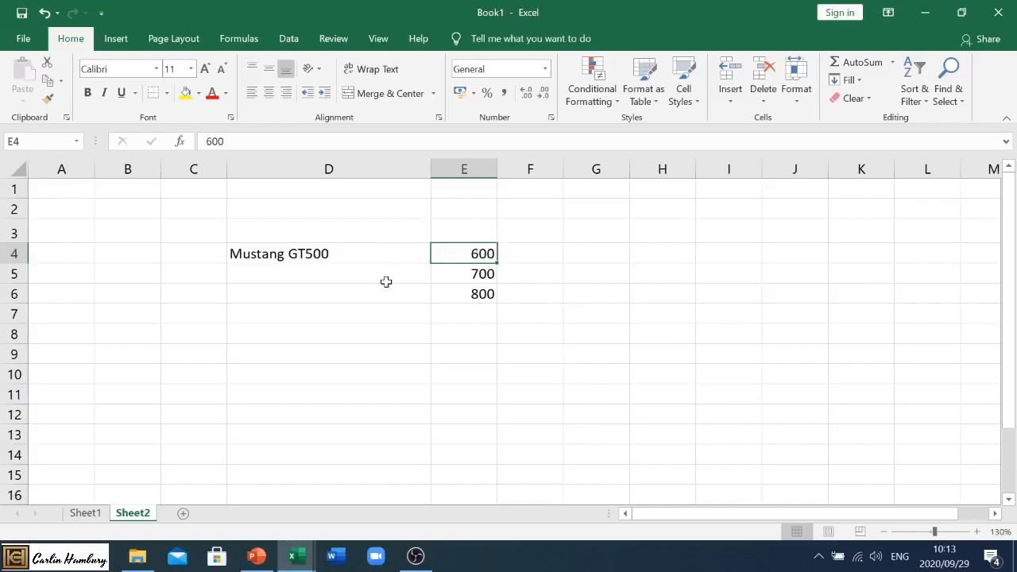
pyautogui.moveTo(505, 268)
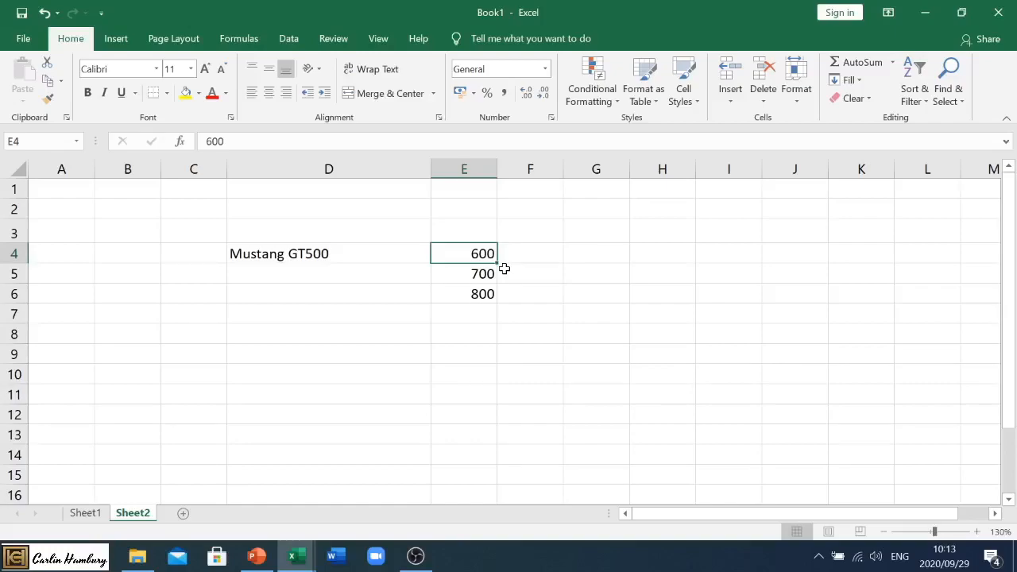
pyautogui.moveTo(343, 251)
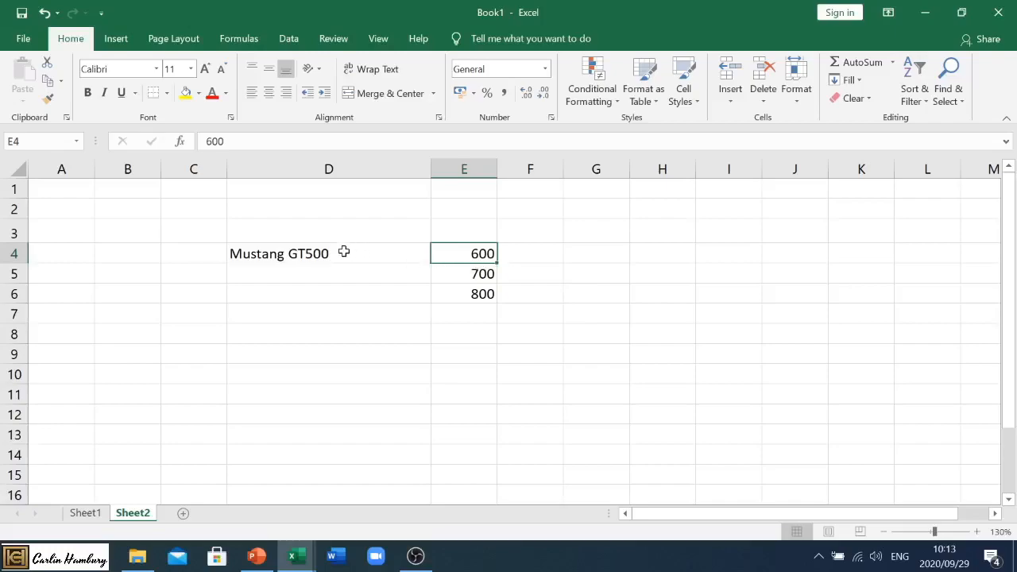
# AutoFit column D to 'Mustang GT500' and select the amounts 600, 700, 800 in E4:E6.
pyautogui.click(279, 254)
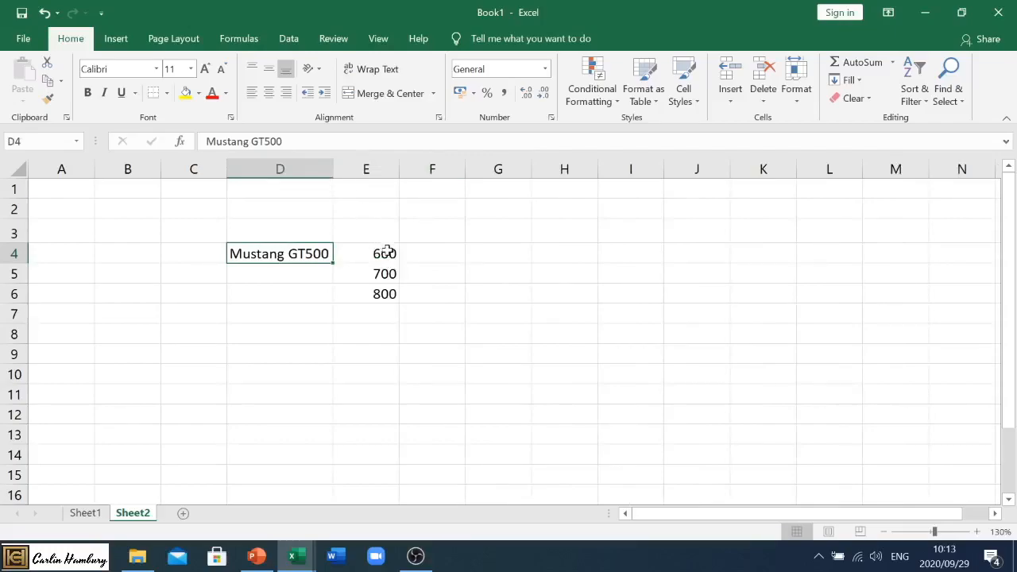
pyautogui.moveTo(366, 254); pyautogui.dragTo(365, 293)
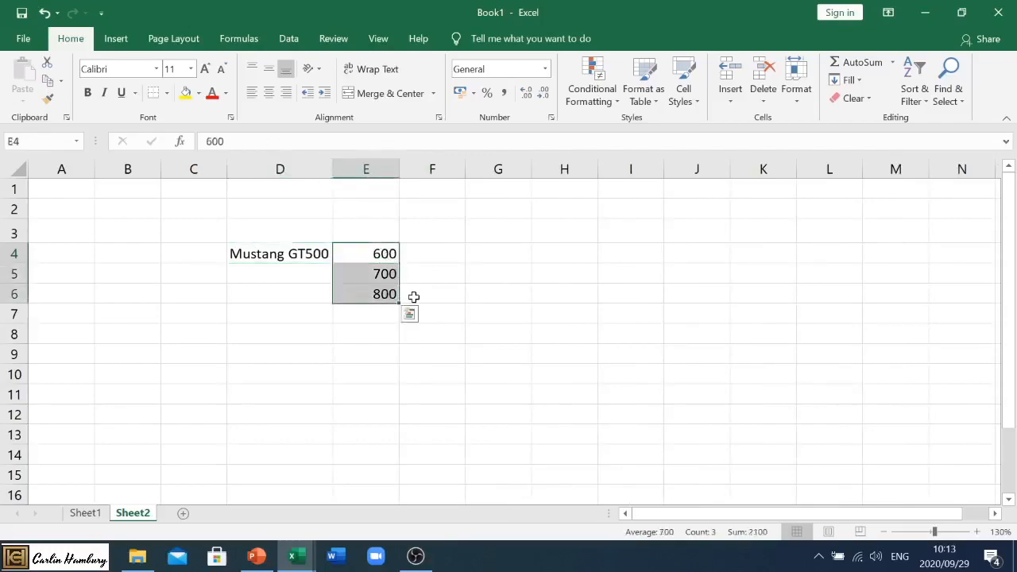
pyautogui.click(365, 254)
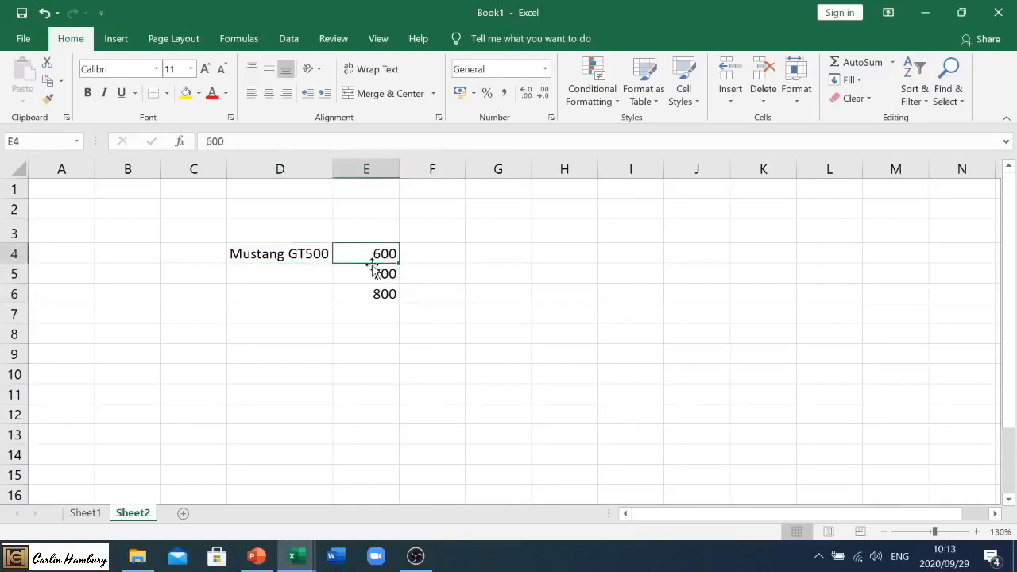
pyautogui.click(365, 273)
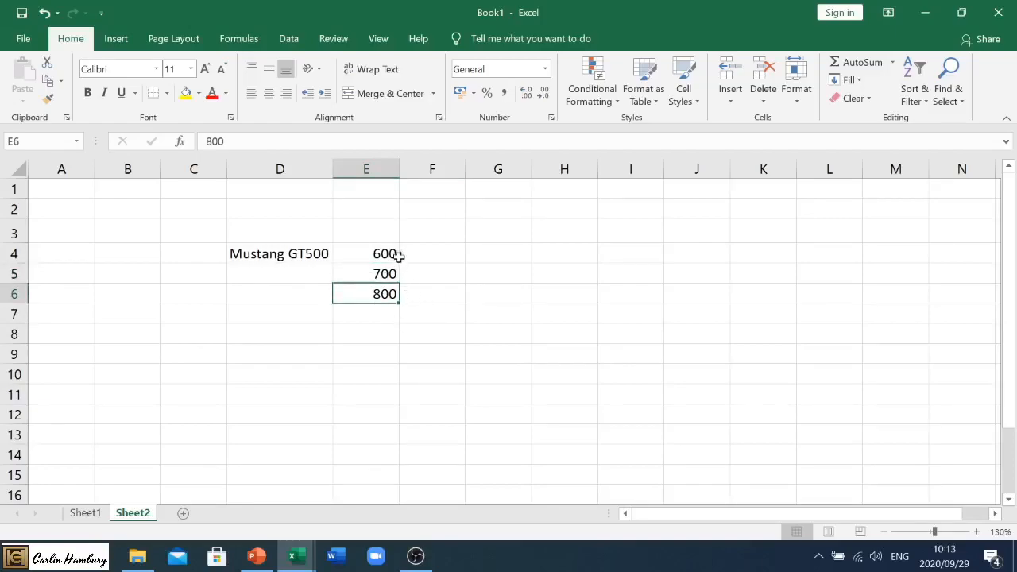
pyautogui.moveTo(362, 273)
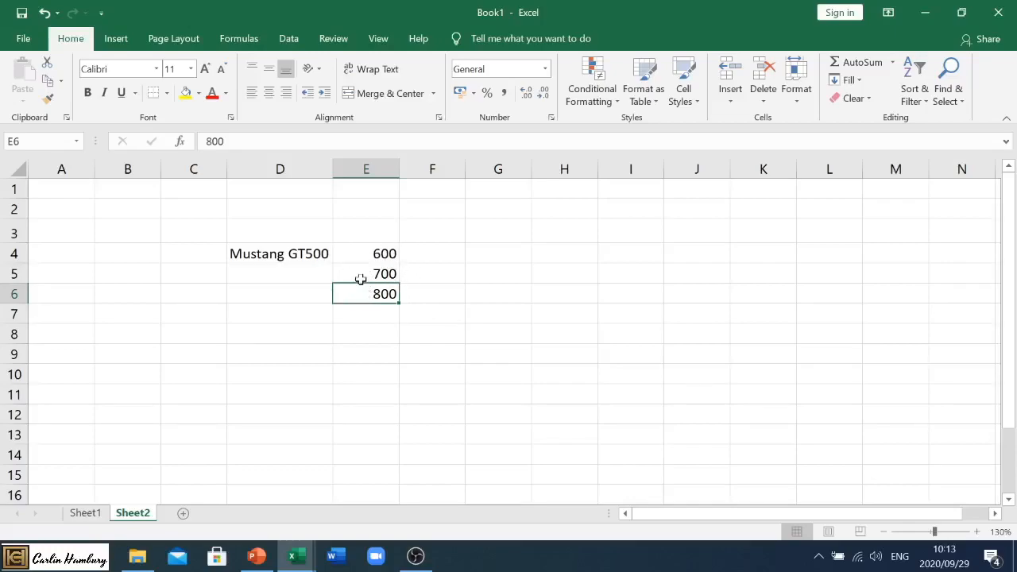
pyautogui.moveTo(359, 286)
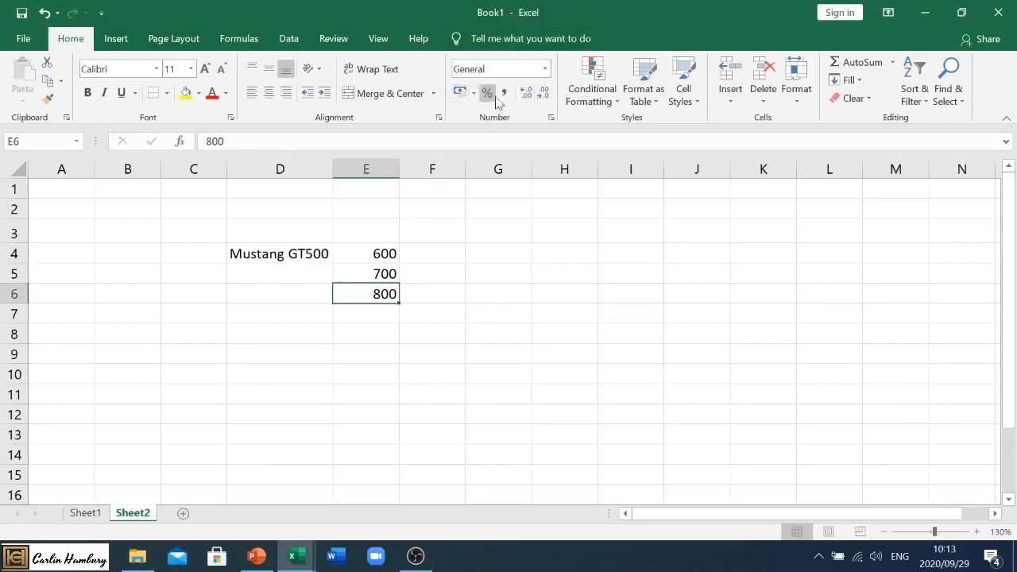
pyautogui.moveTo(459, 92)
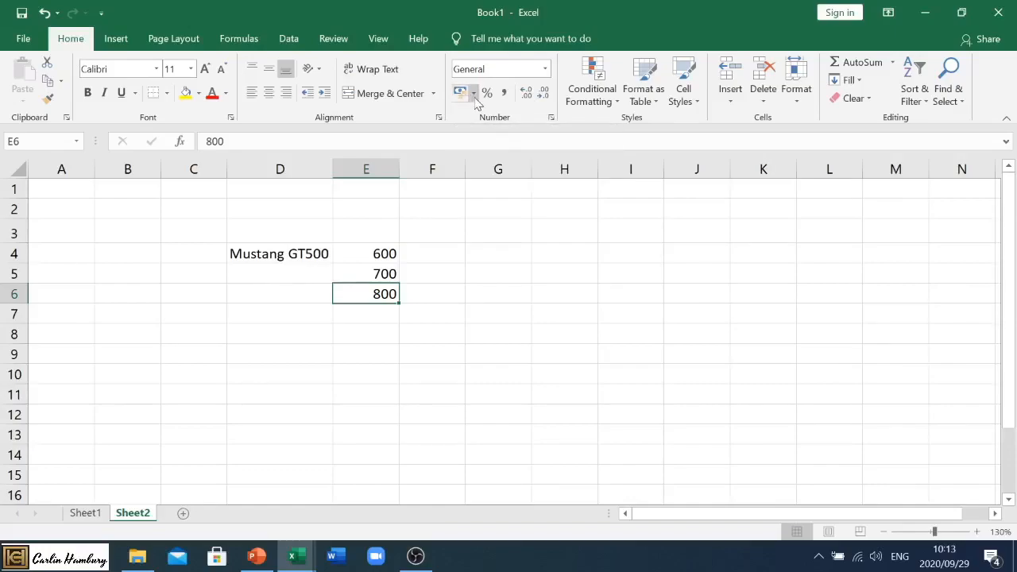
# Format 800 as Rand accounting and 700 as US dollar accounting.
pyautogui.click(474, 92)
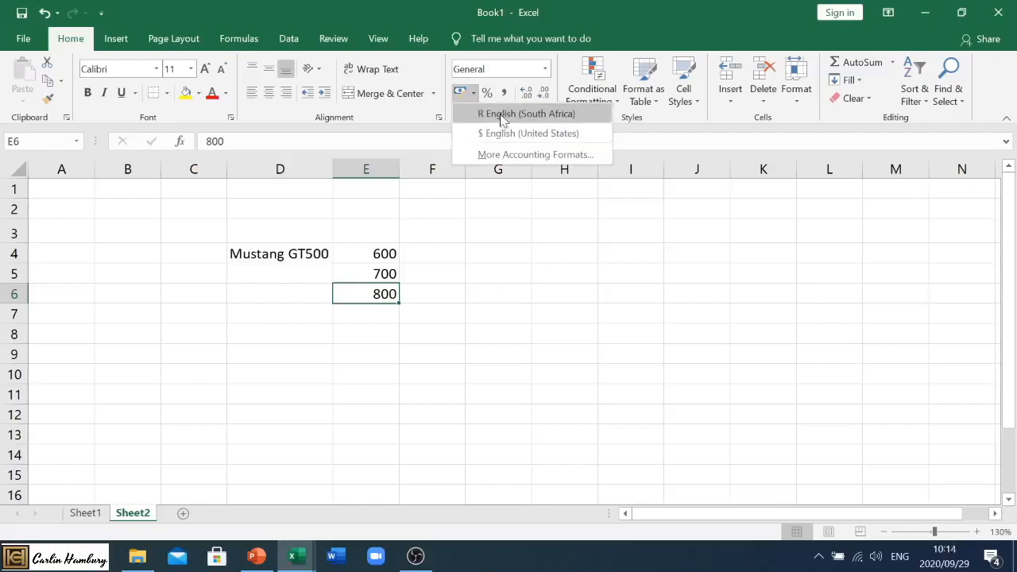
pyautogui.moveTo(502, 133)
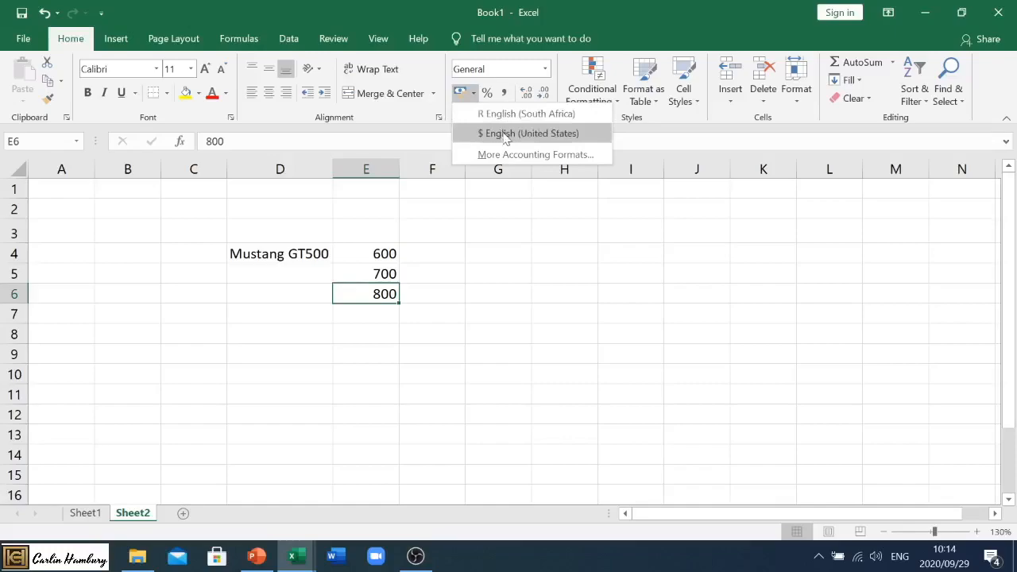
pyautogui.moveTo(499, 114)
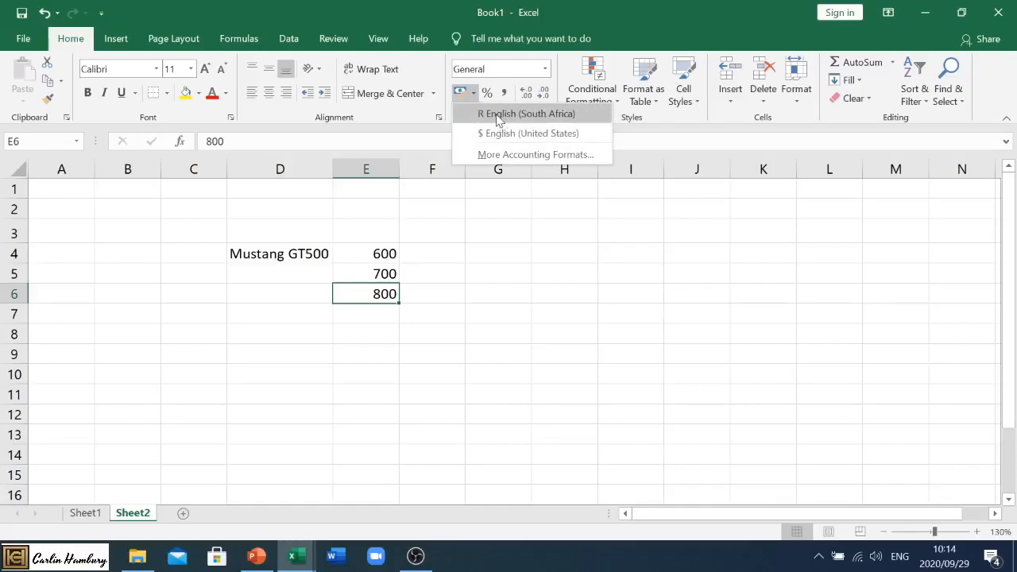
pyautogui.click(528, 114)
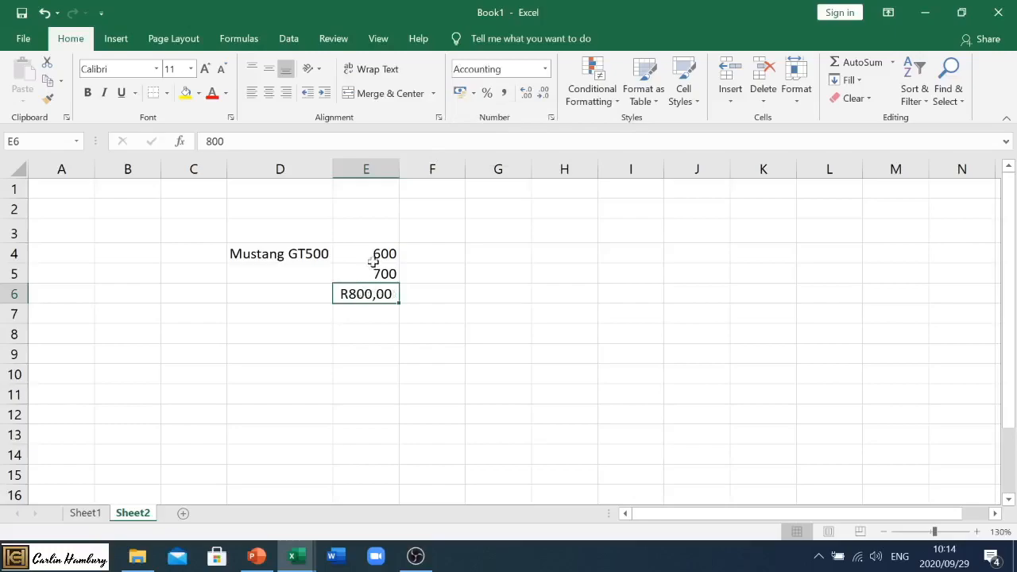
pyautogui.click(365, 273)
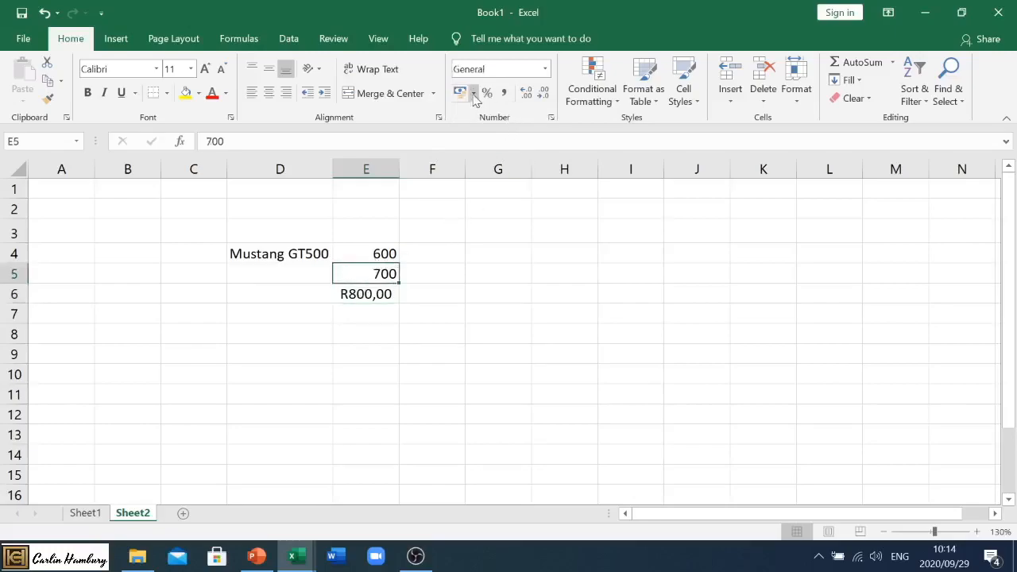
pyautogui.click(460, 92)
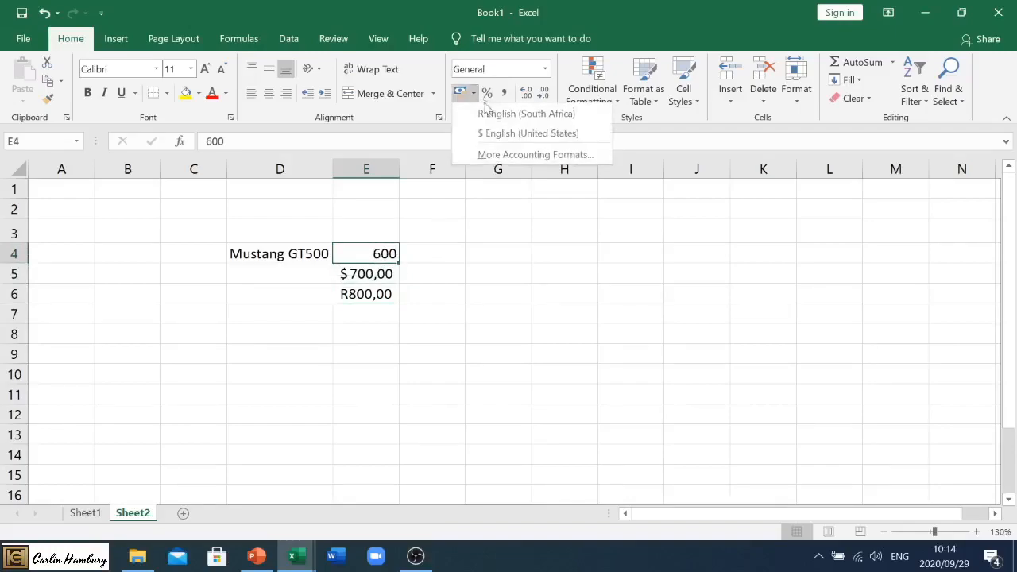
# Try Rand accounting on 600, then undo it so 600 stays plain.
pyautogui.click(527, 115)
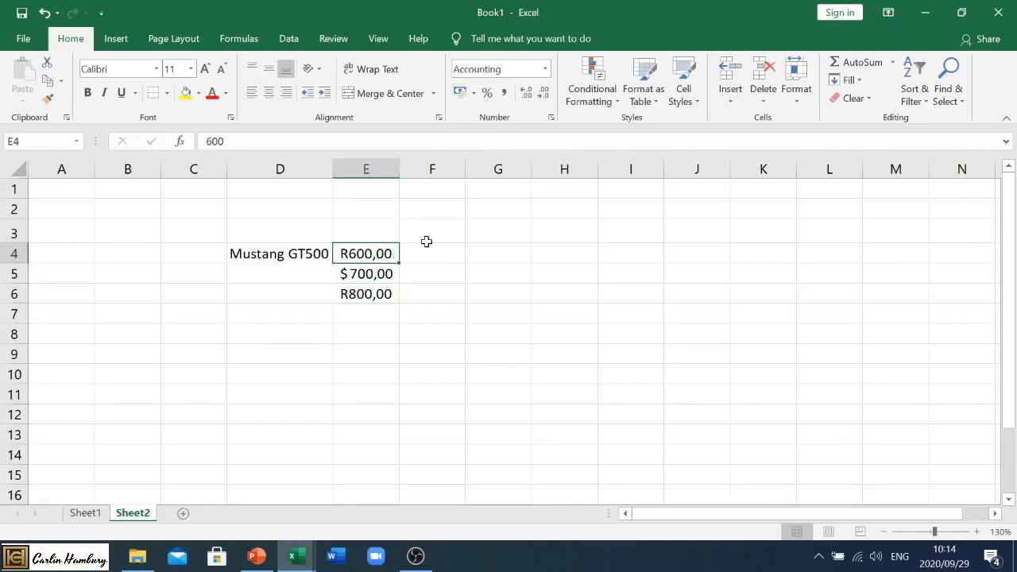
pyautogui.click(432, 254)
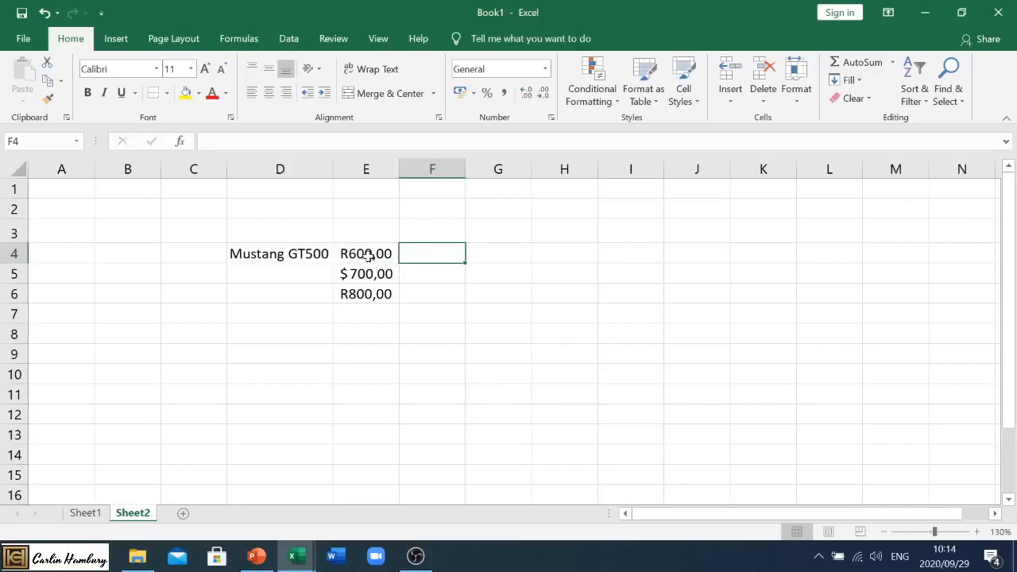
pyautogui.click(365, 292)
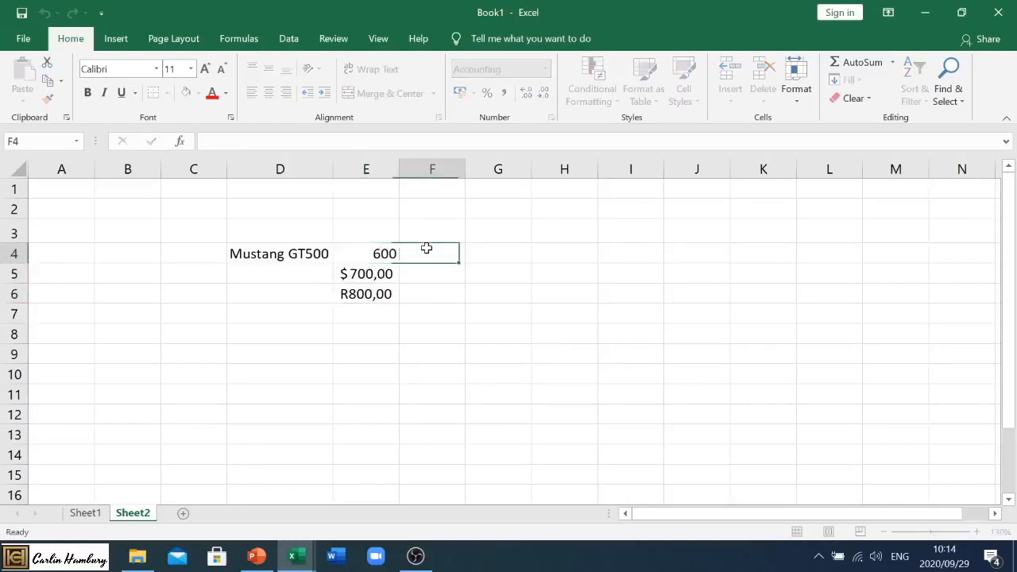
# Reapply Rand accounting to 600 and widen column E so the amounts fit.
pyautogui.click(366, 254)
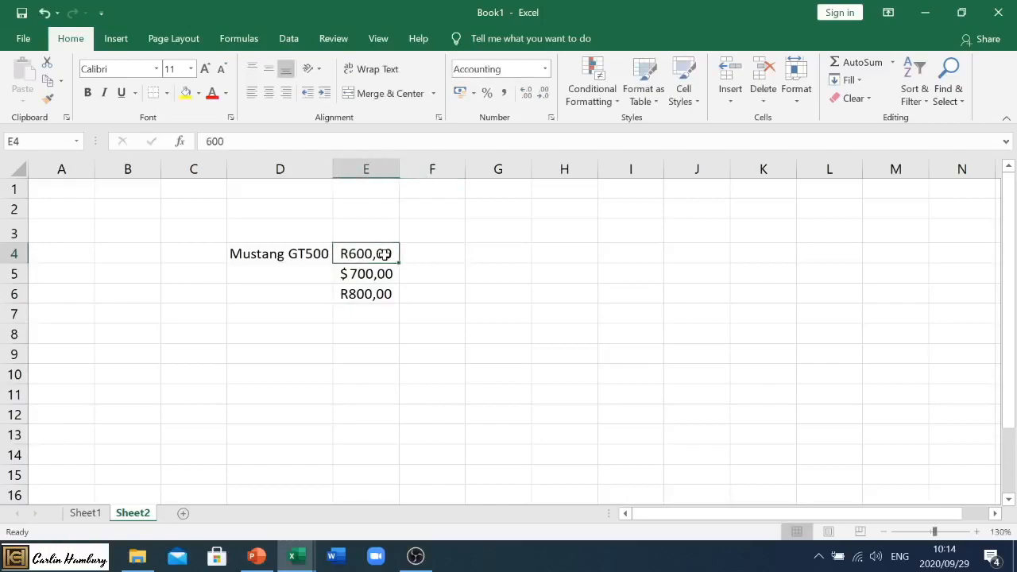
pyautogui.moveTo(452, 212)
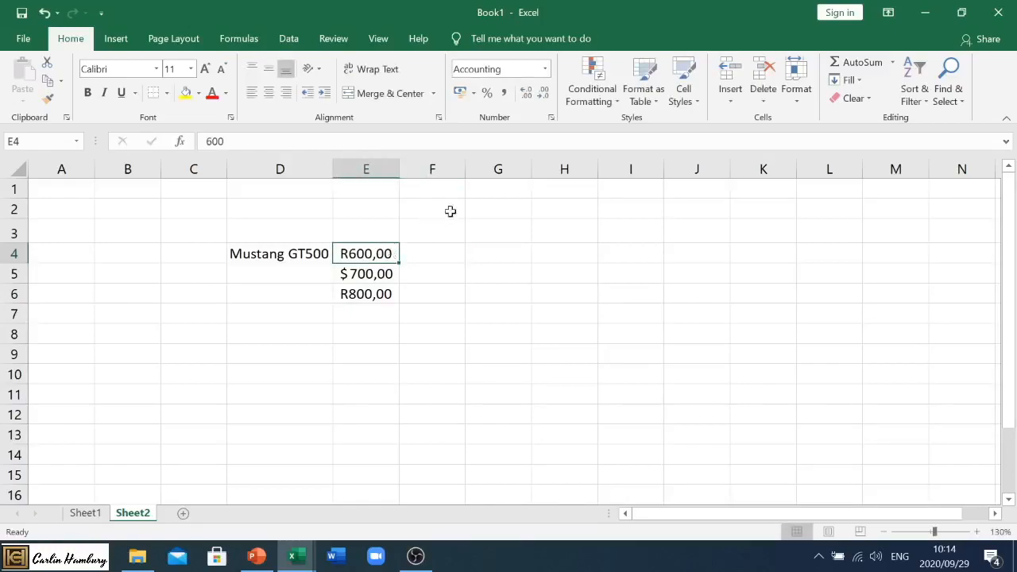
pyautogui.moveTo(500, 111)
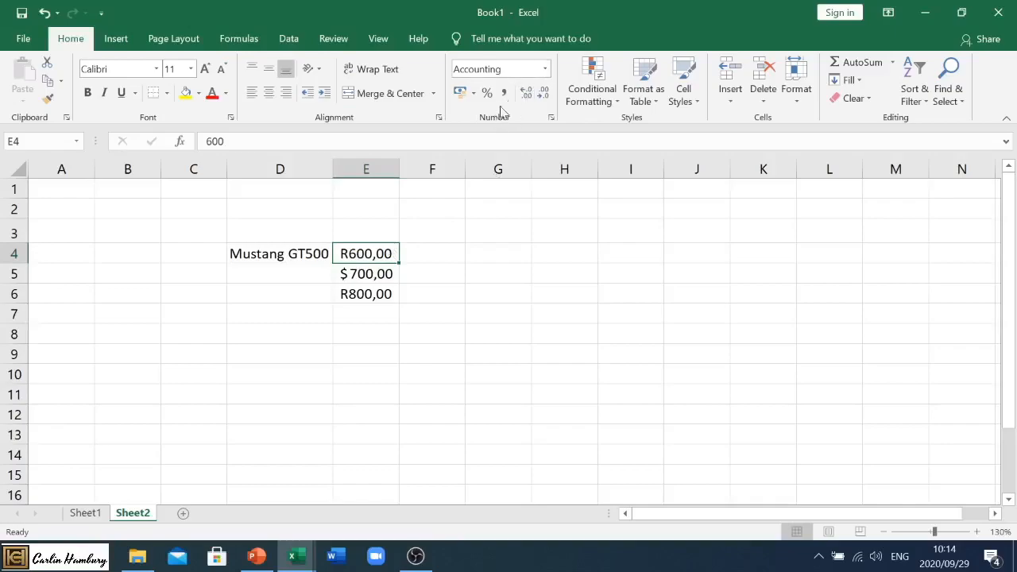
pyautogui.moveTo(525, 92)
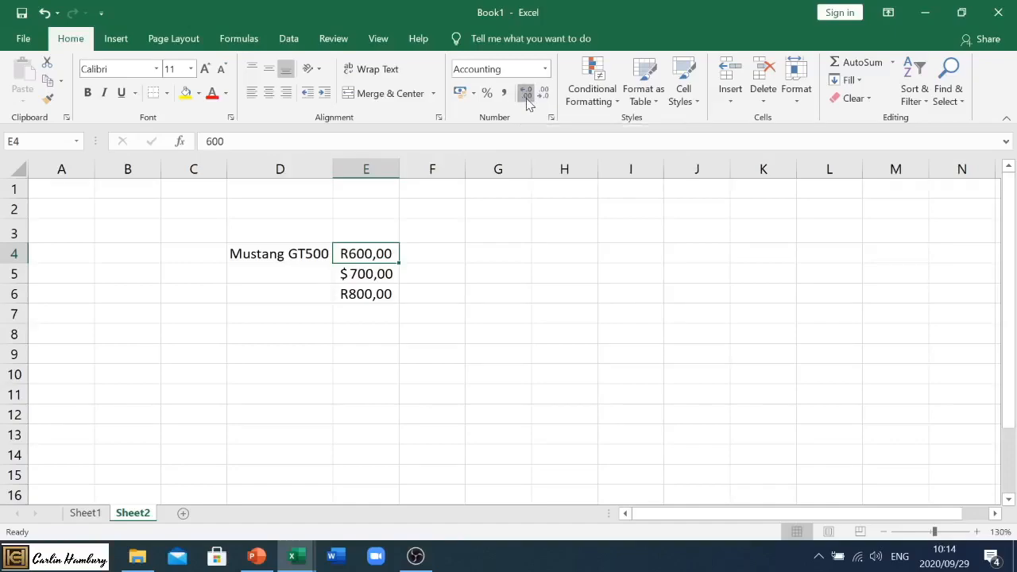
pyautogui.click(528, 92)
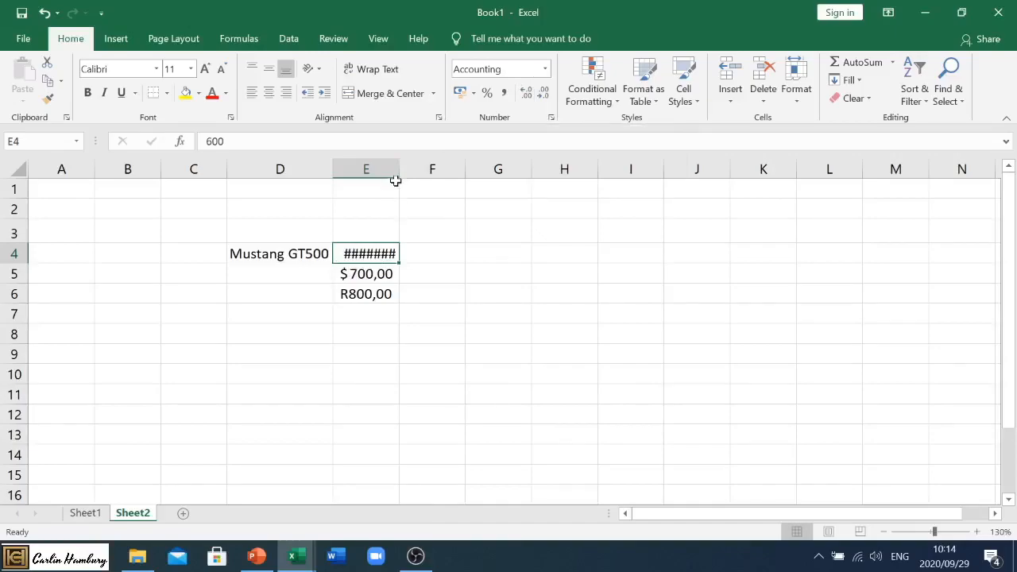
pyautogui.moveTo(401, 169); pyautogui.dragTo(407, 169)
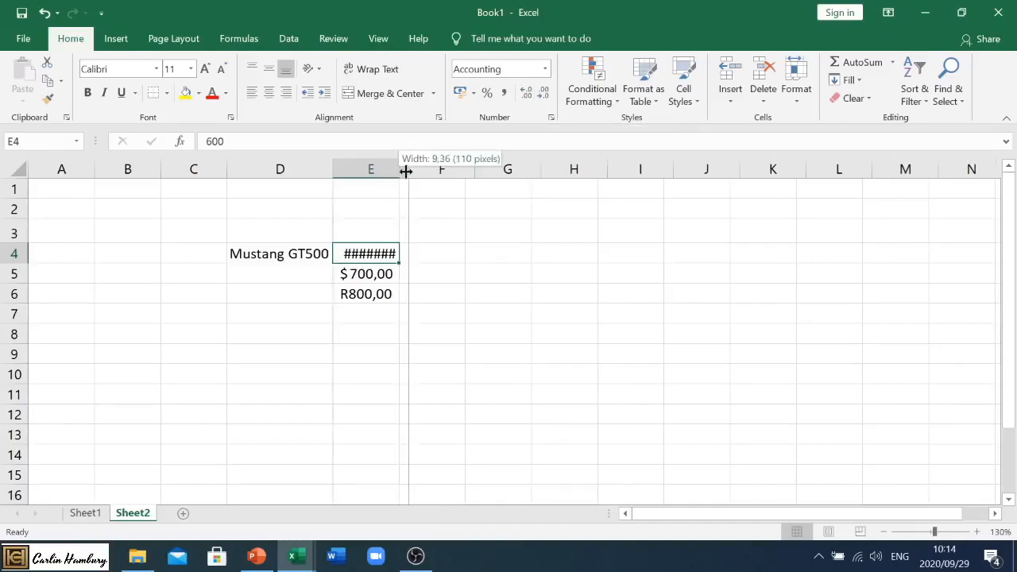
pyautogui.moveTo(405, 171); pyautogui.dragTo(400, 171)
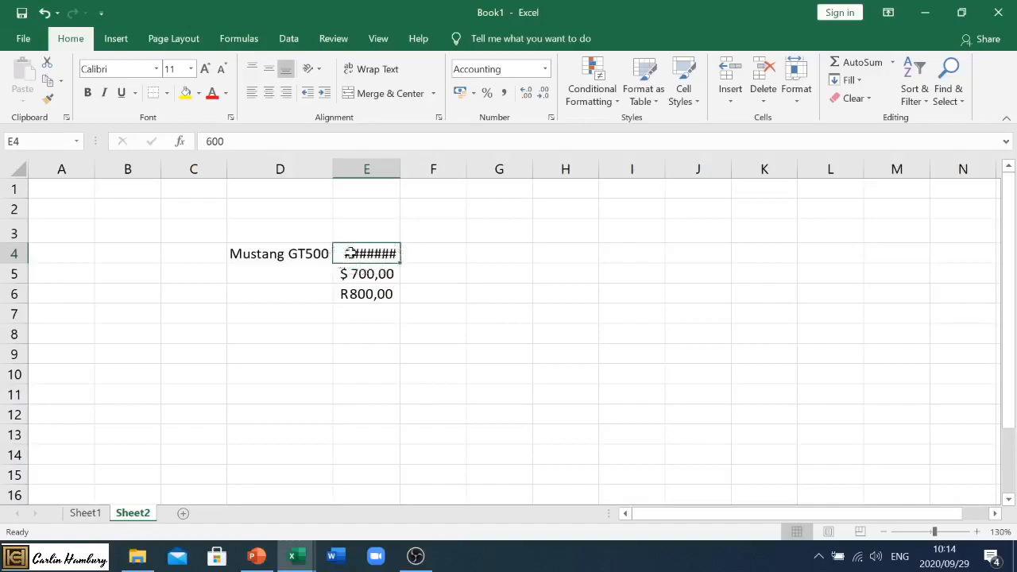
pyautogui.moveTo(400, 168); pyautogui.dragTo(414, 168)
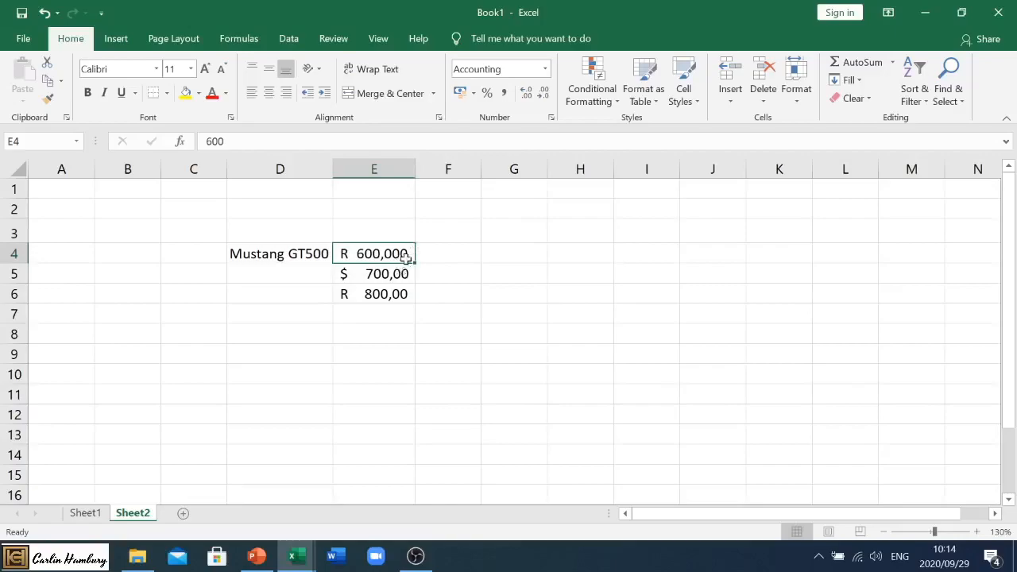
# Remove all decimals so the amounts read R 600, $ 700, R 800, and narrow column E.
pyautogui.click(543, 94)
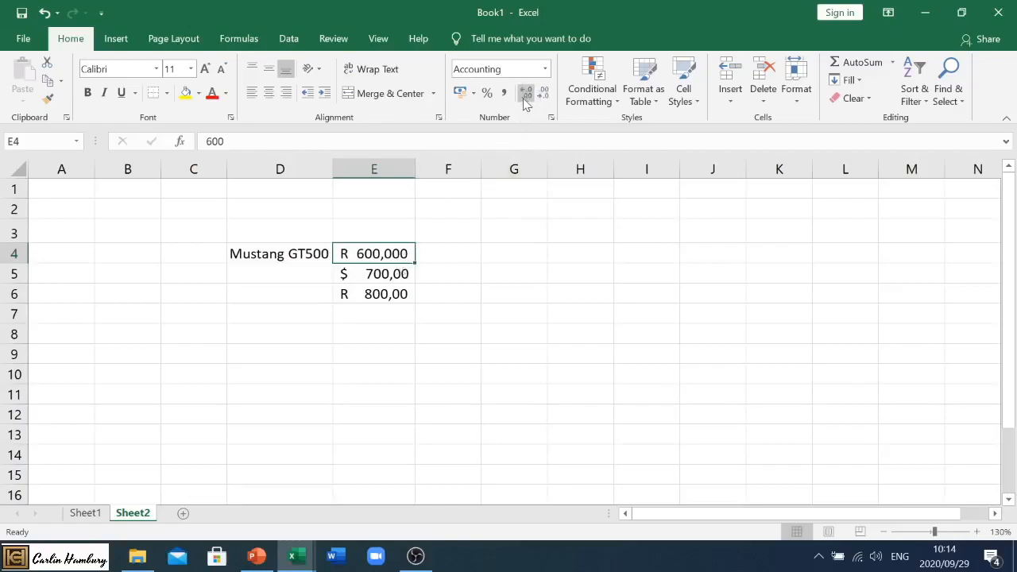
pyautogui.moveTo(526, 94)
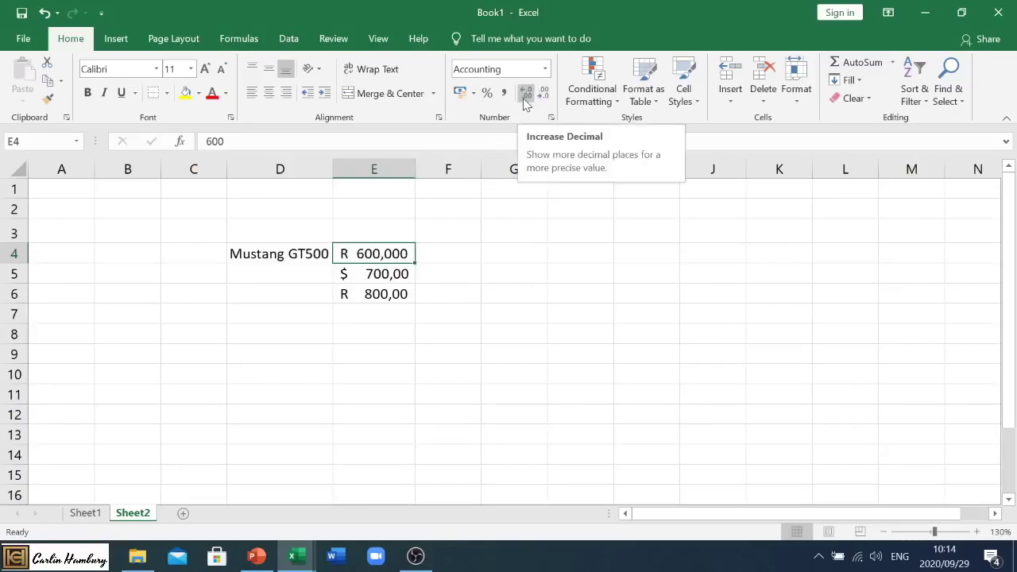
pyautogui.moveTo(543, 94)
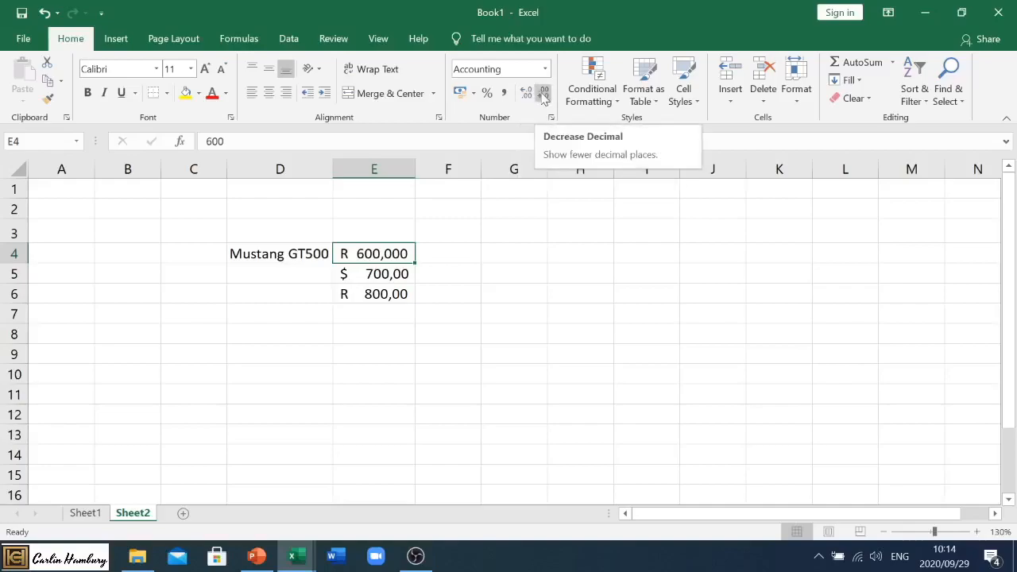
pyautogui.click(543, 92)
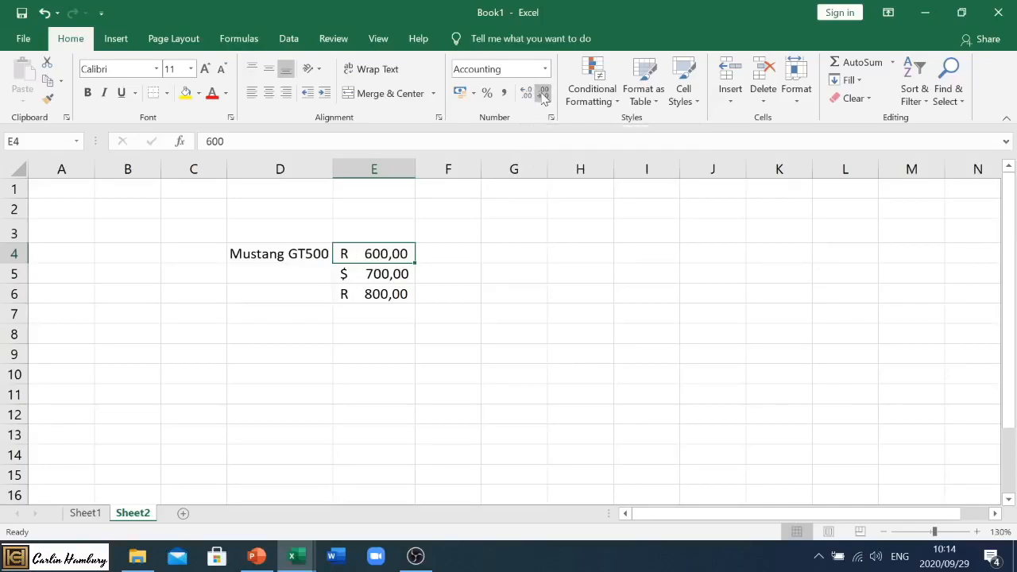
pyautogui.click(543, 92)
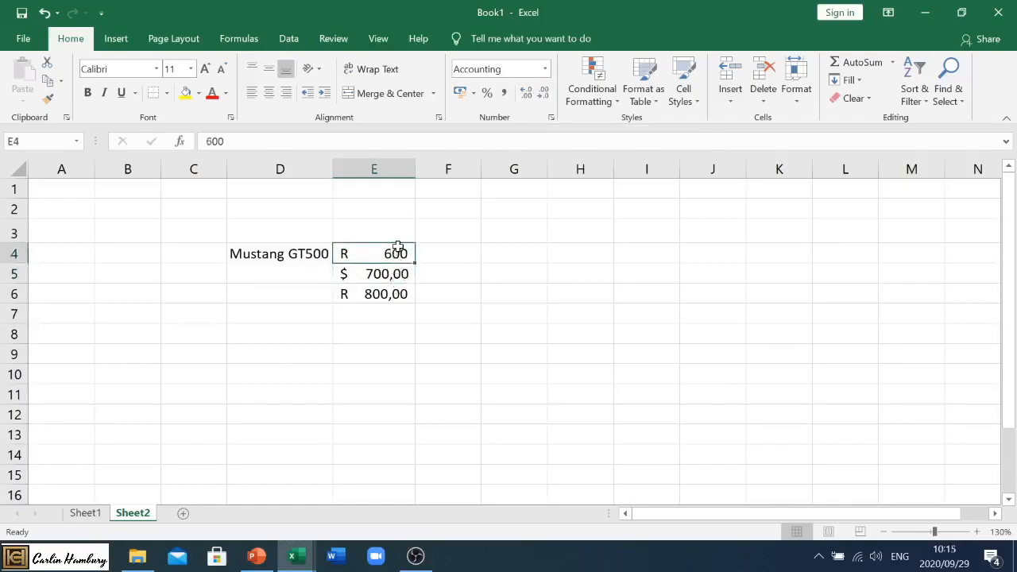
pyautogui.moveTo(413, 169); pyautogui.dragTo(400, 168)
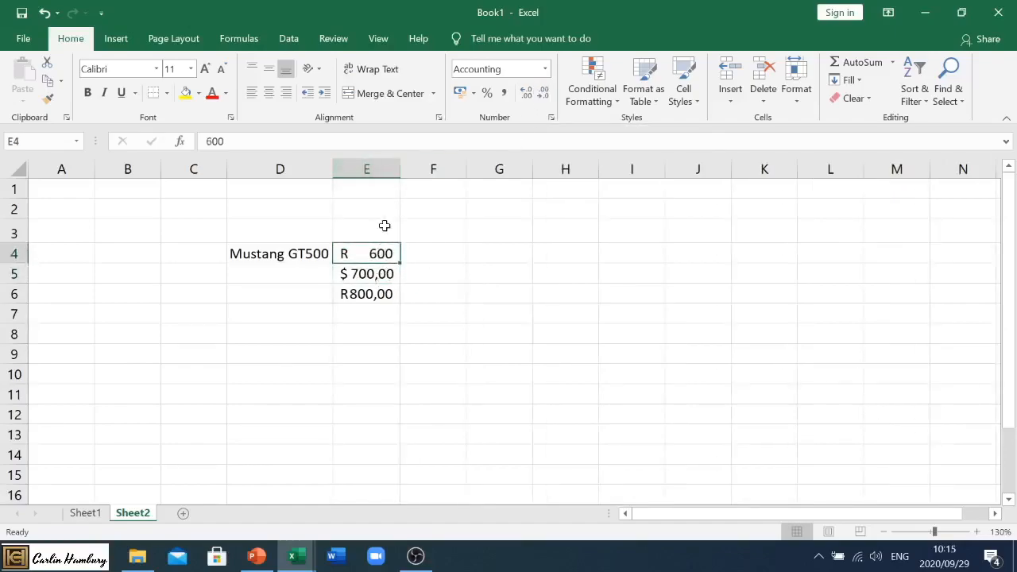
pyautogui.click(365, 273)
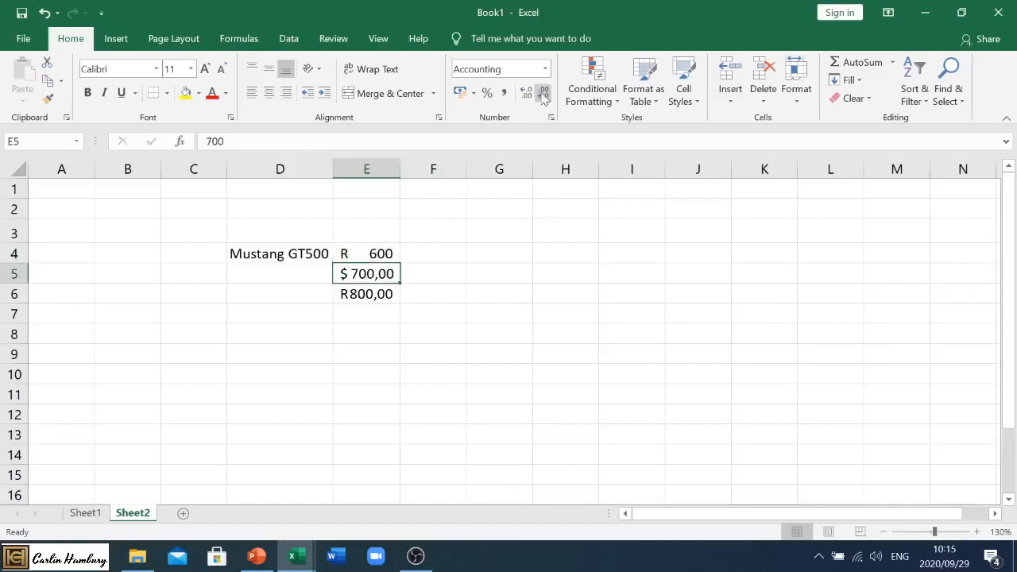
pyautogui.click(543, 94)
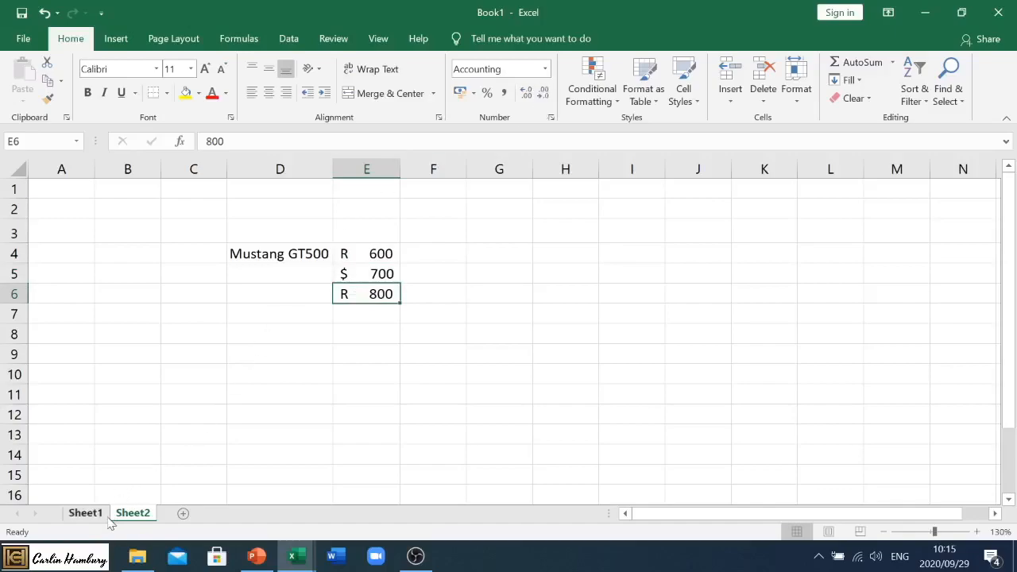
pyautogui.moveTo(296, 556)
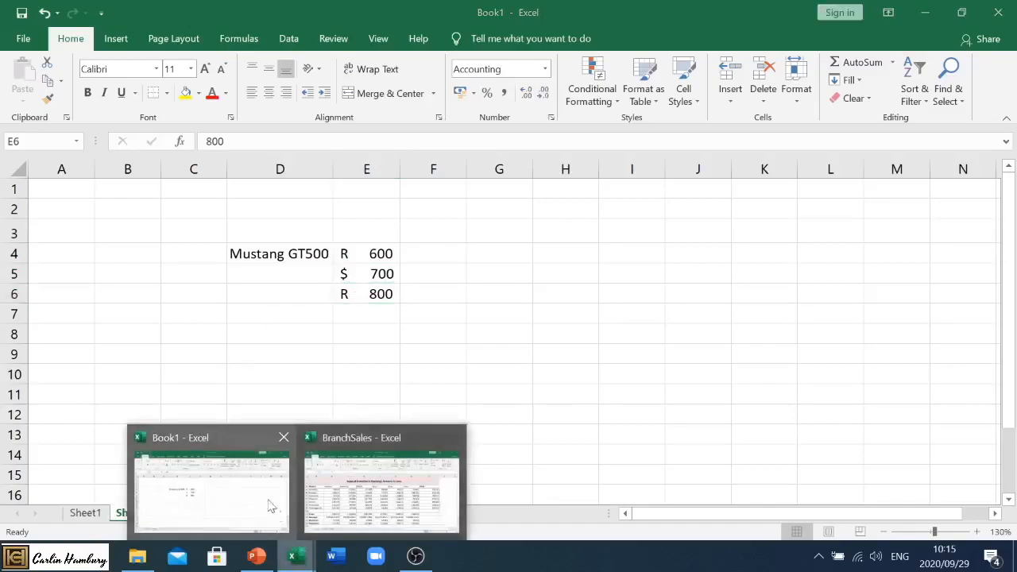
# Switch to the BranchSales workbook with the Gauteng branch sales table.
pyautogui.click(381, 485)
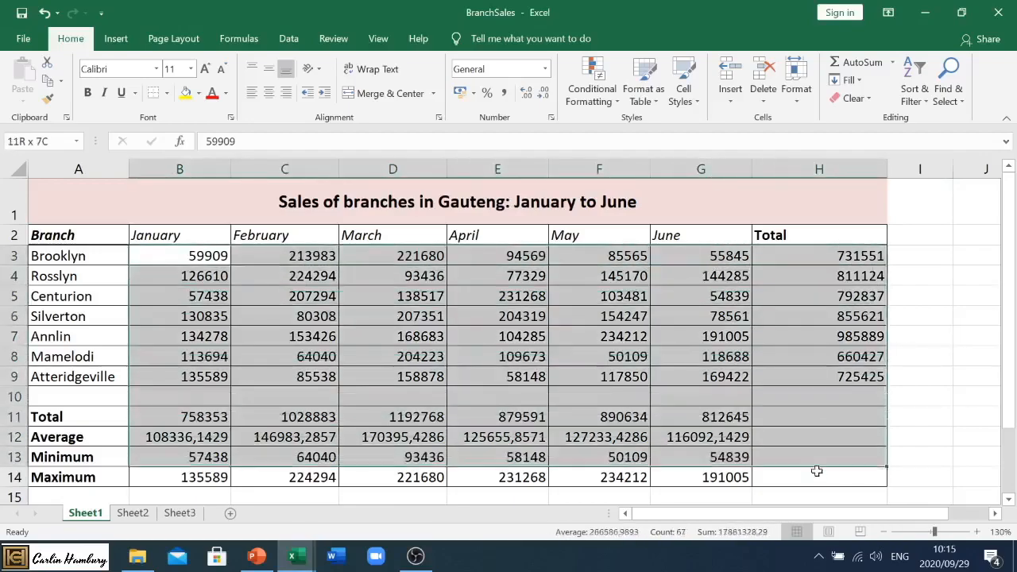
# Apply Rand (South Africa) accounting format to the sales figures B3:H14.
pyautogui.click(178, 254)
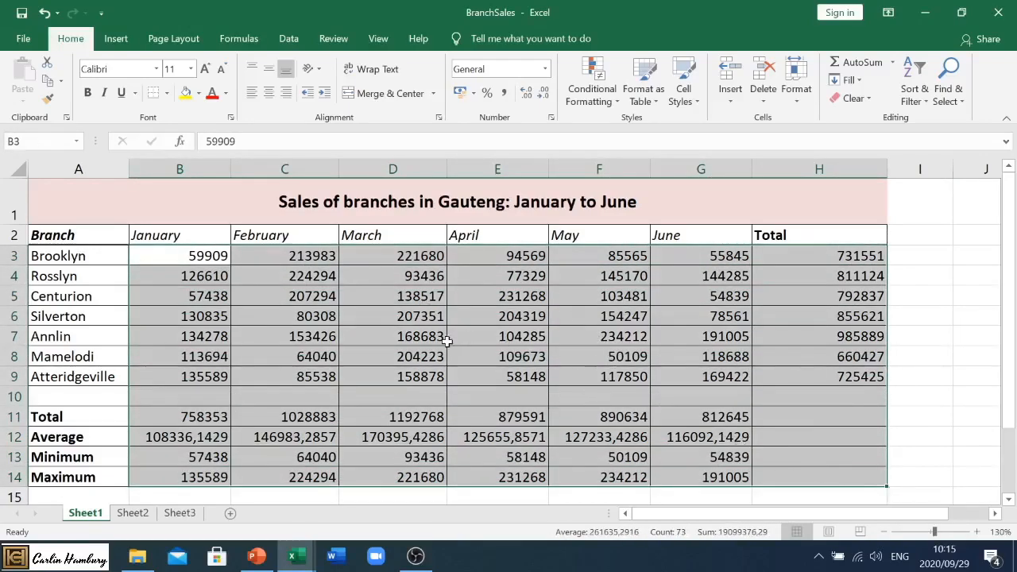
pyautogui.click(470, 92)
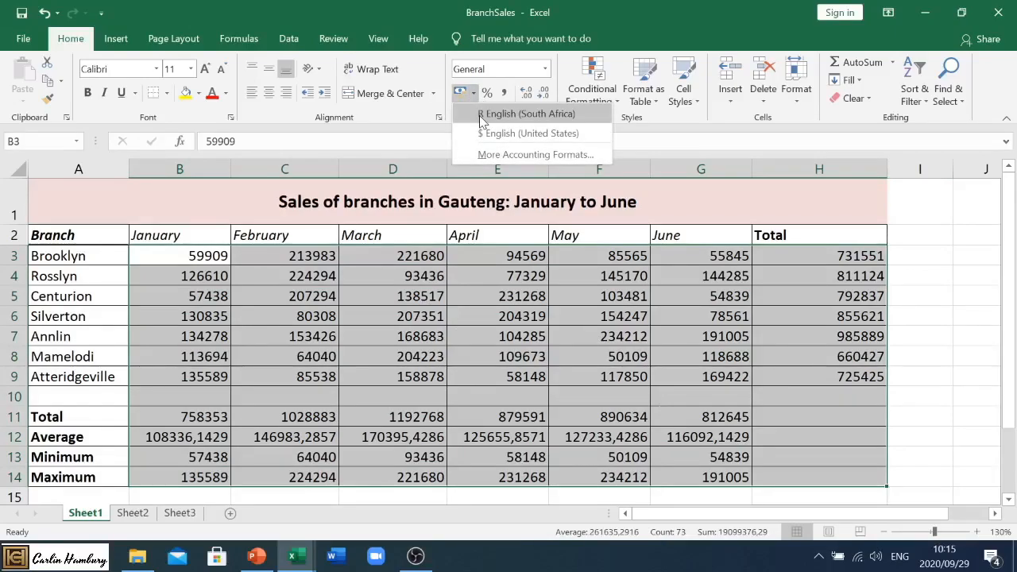
pyautogui.click(527, 115)
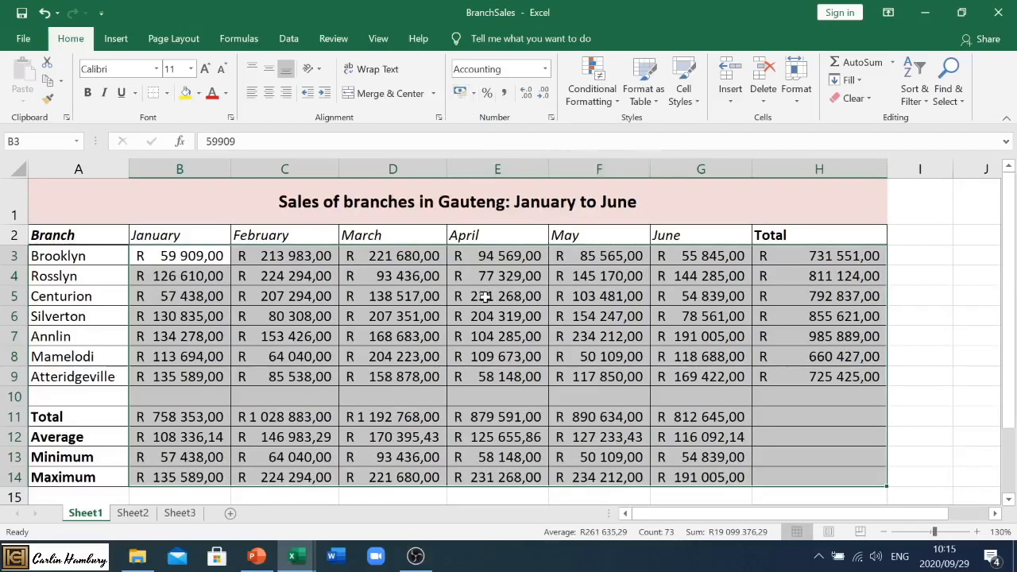
pyautogui.moveTo(305, 255)
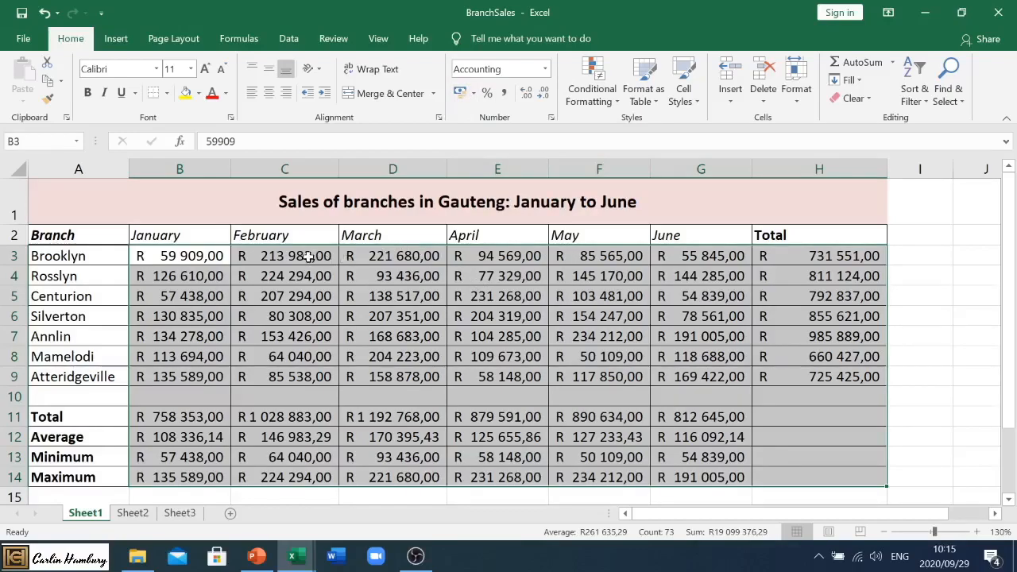
# In Format Cells, keep the R symbol and set decimal places to 0 for the sales figures.
pyautogui.rightClick(284, 254)
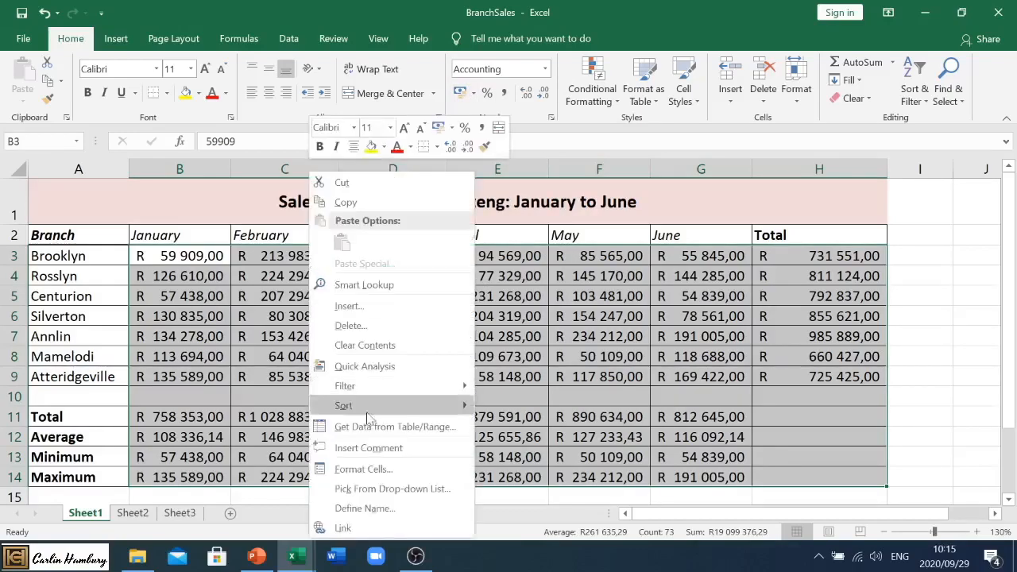
pyautogui.moveTo(369, 469)
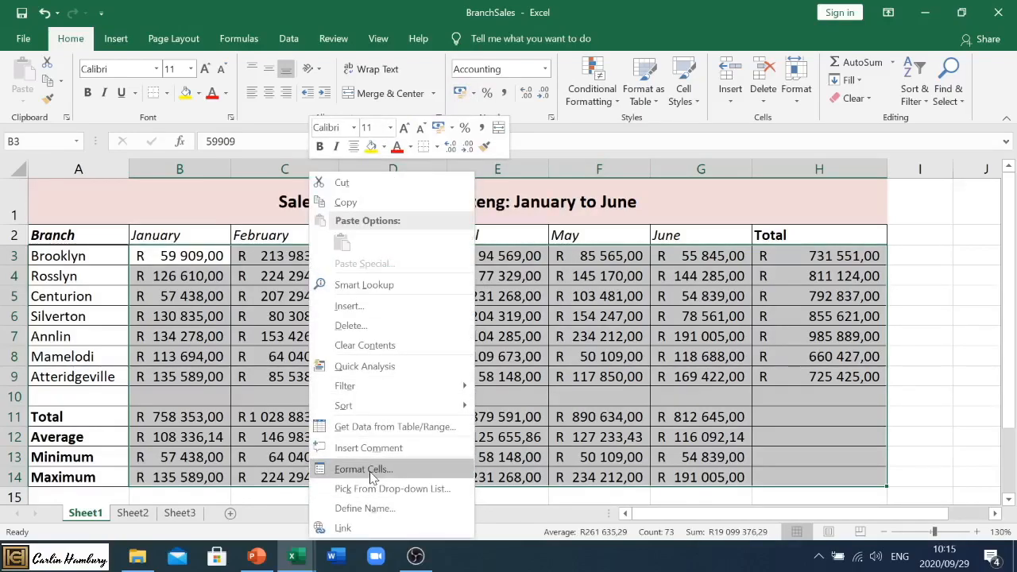
pyautogui.press('Escape')
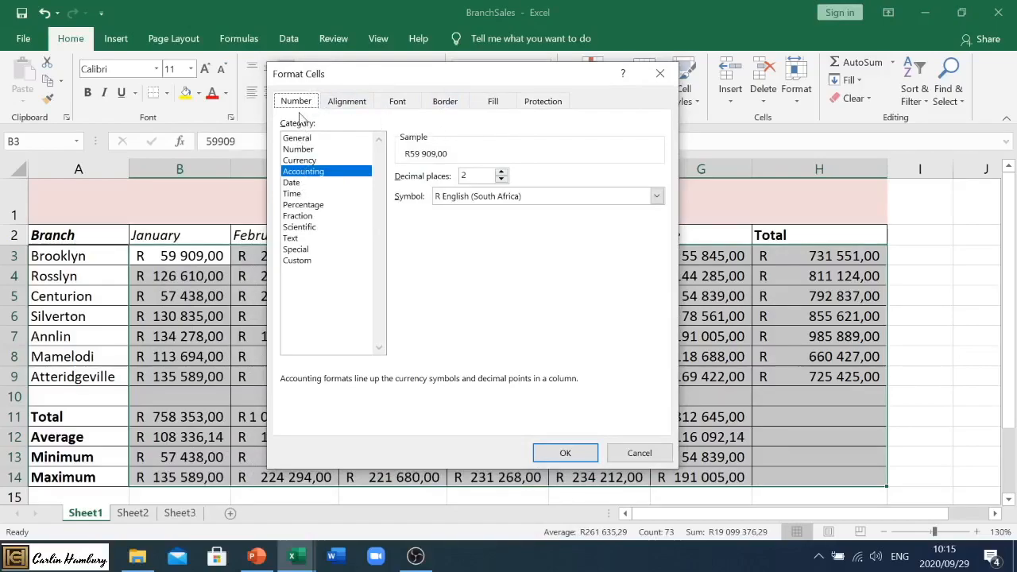
pyautogui.moveTo(305, 181)
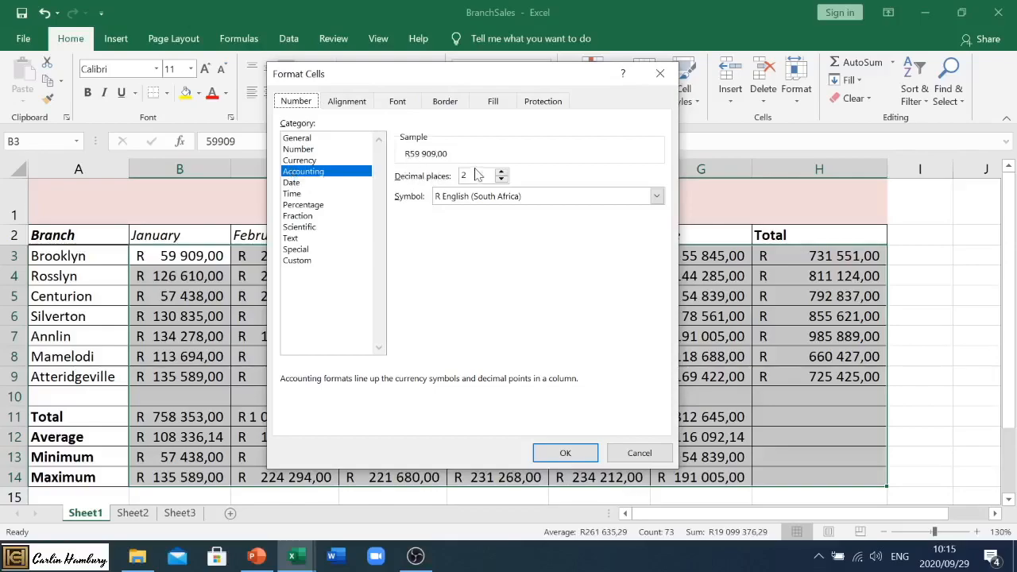
pyautogui.click(656, 197)
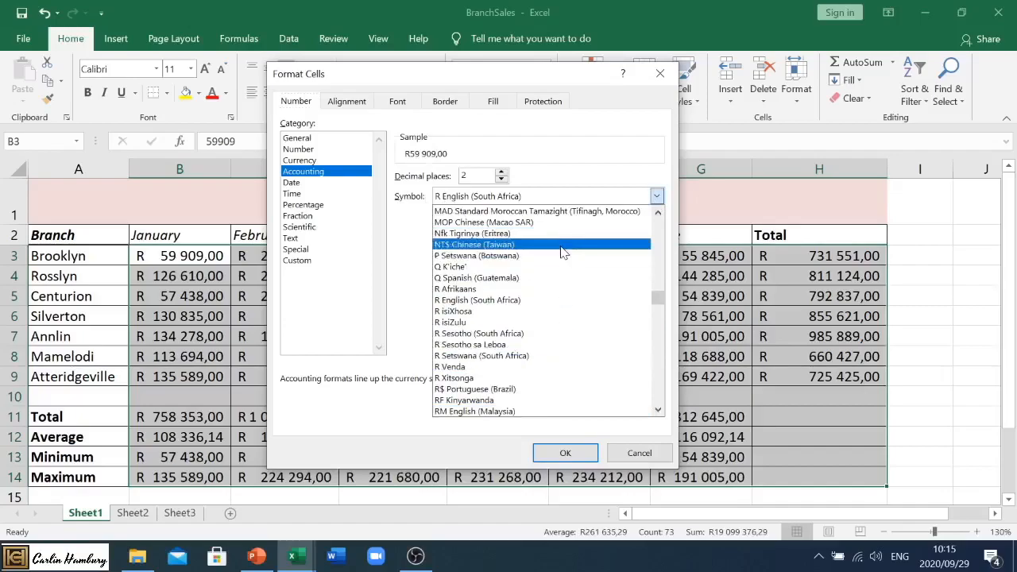
pyautogui.click(476, 299)
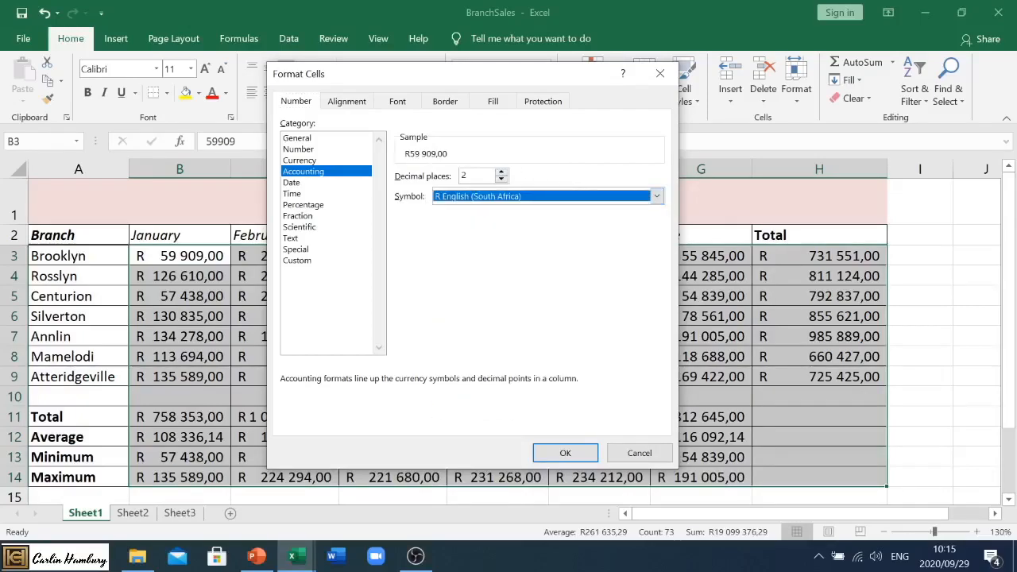
pyautogui.click(502, 180)
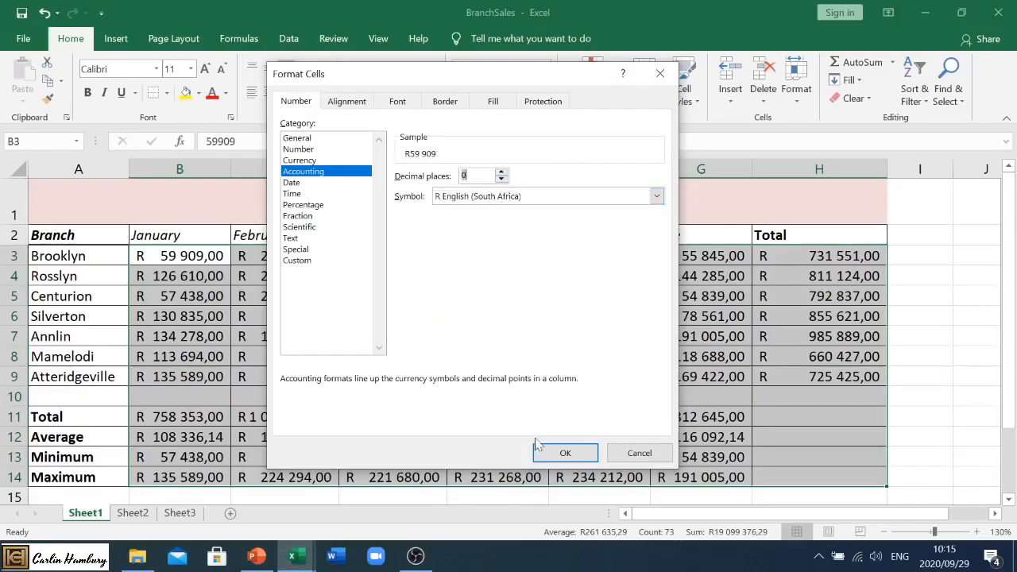
pyautogui.click(566, 451)
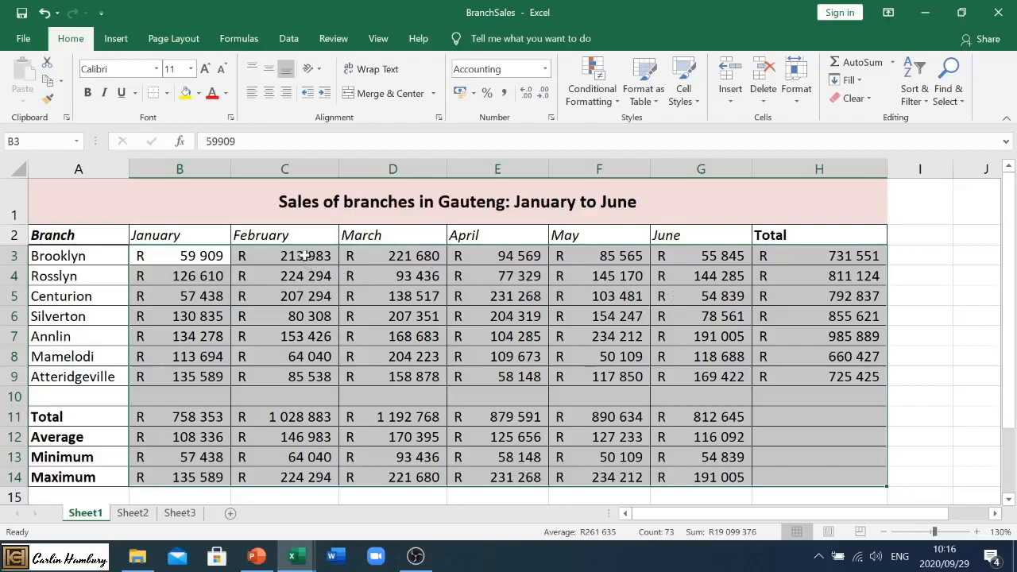
pyautogui.rightClick(305, 254)
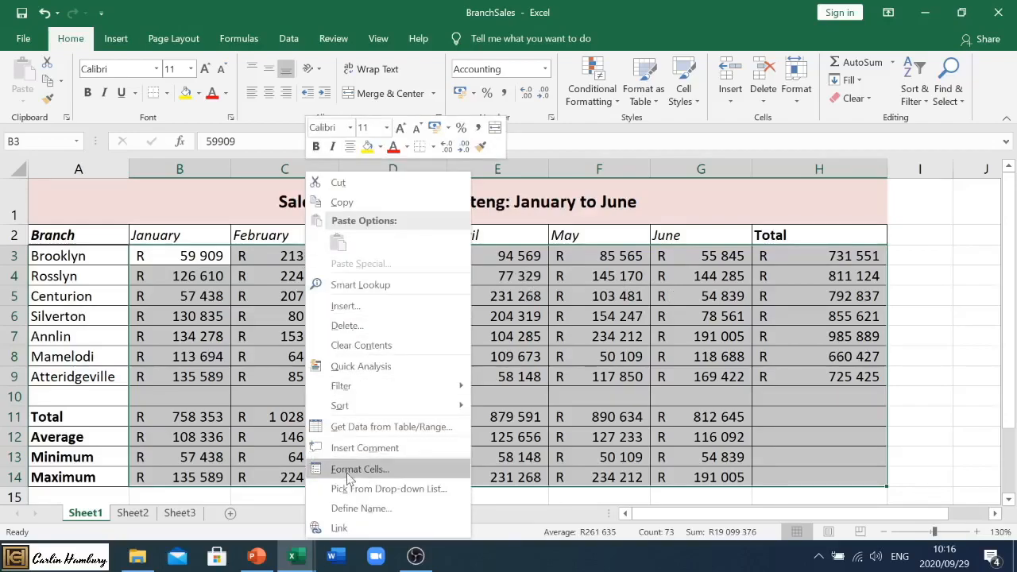
pyautogui.click(359, 468)
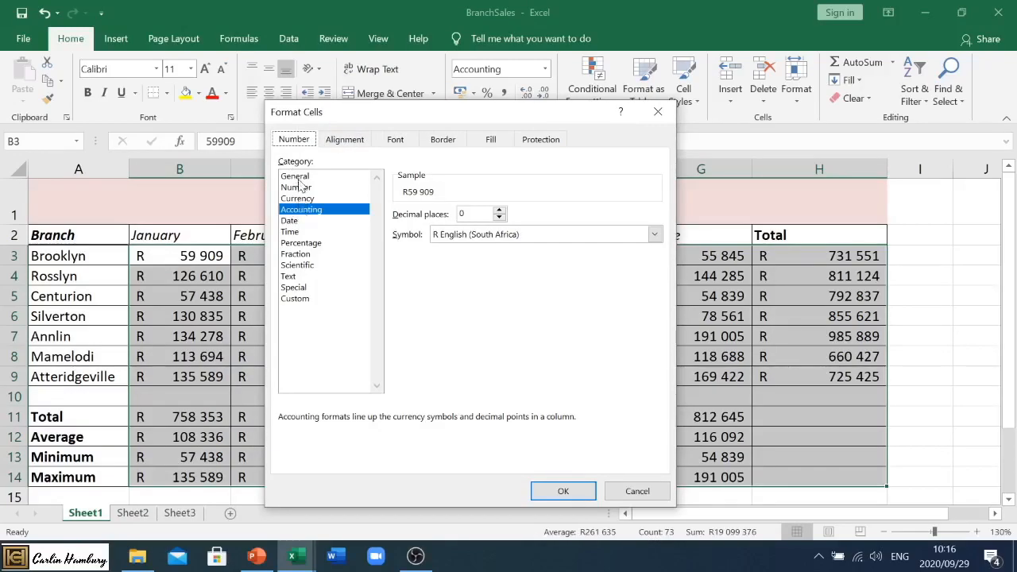
pyautogui.click(295, 188)
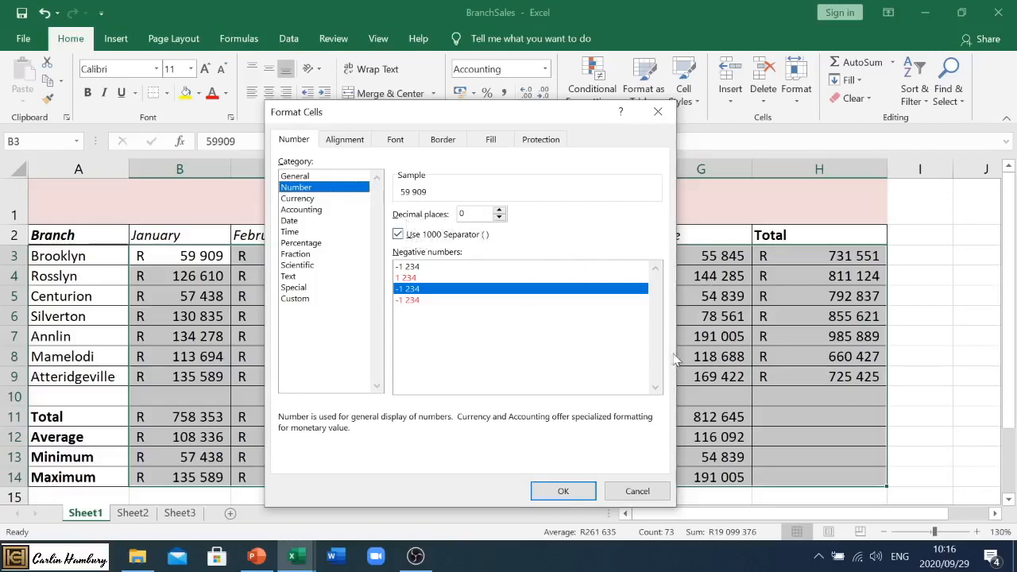
pyautogui.moveTo(448, 276)
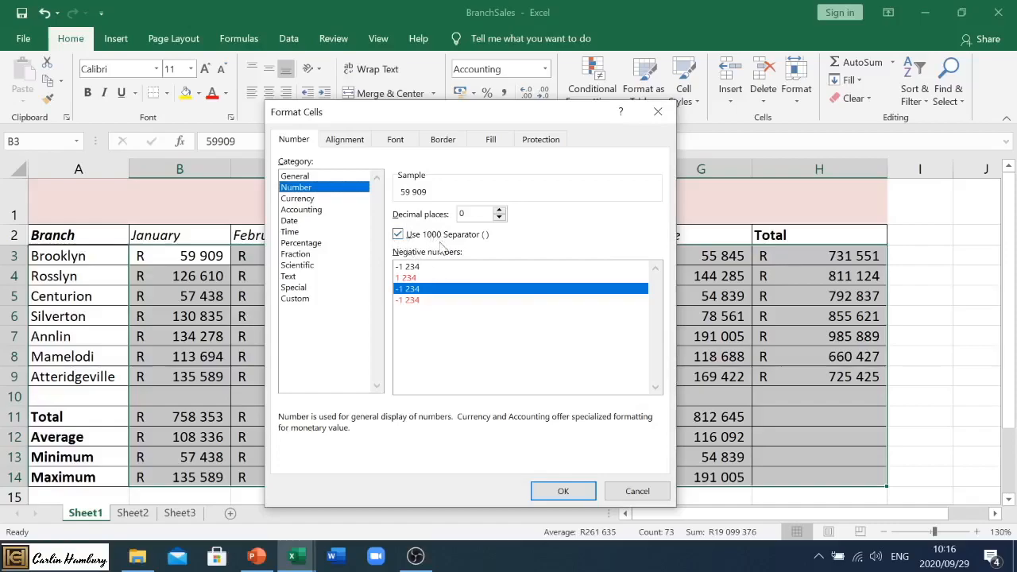
pyautogui.click(299, 197)
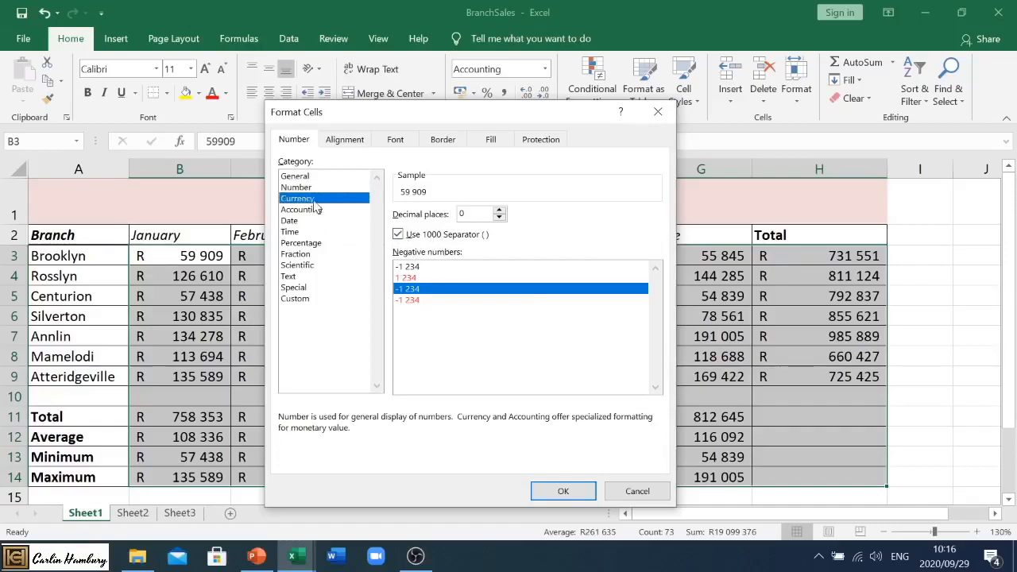
pyautogui.click(301, 210)
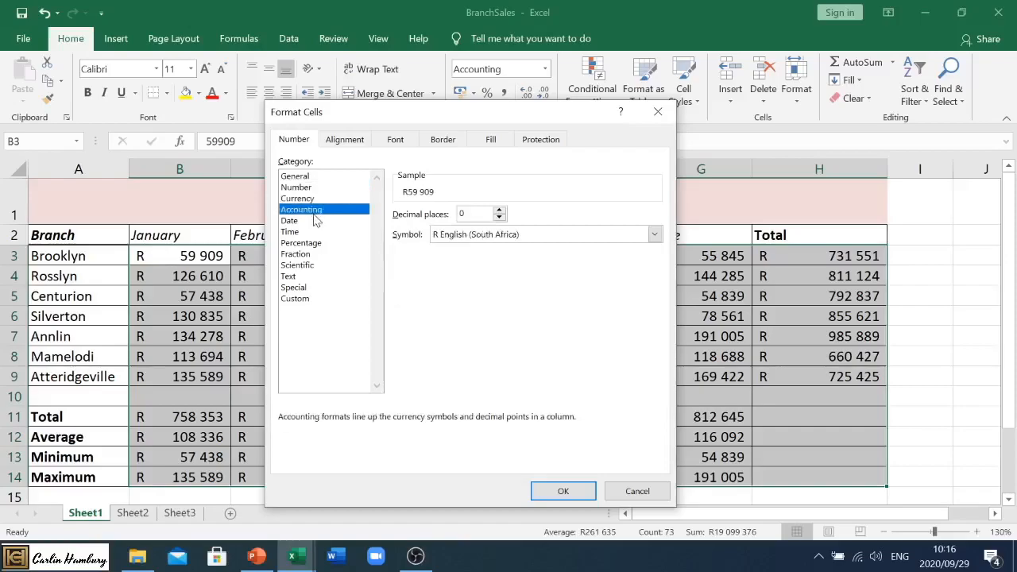
pyautogui.click(289, 219)
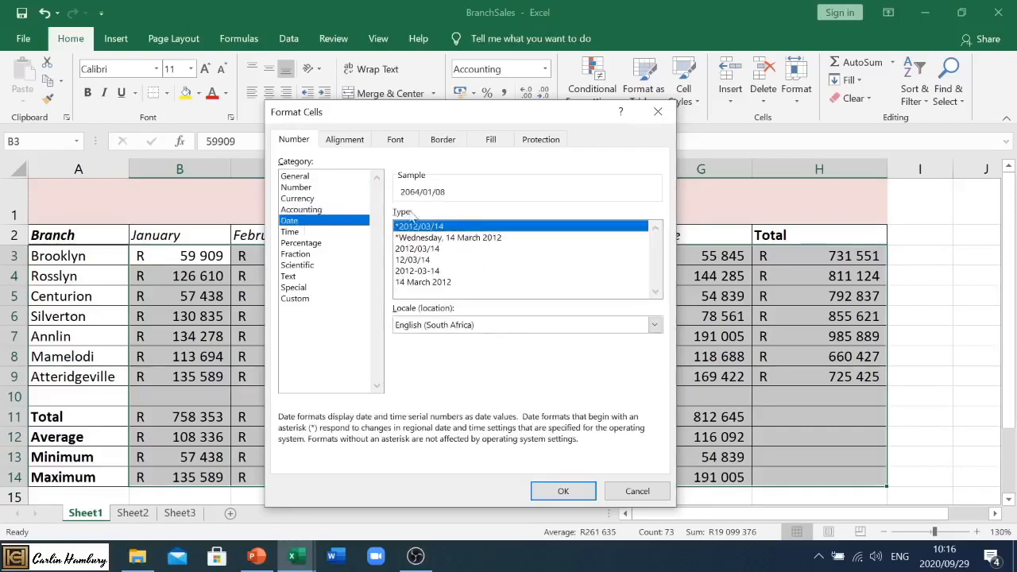
pyautogui.moveTo(310, 276)
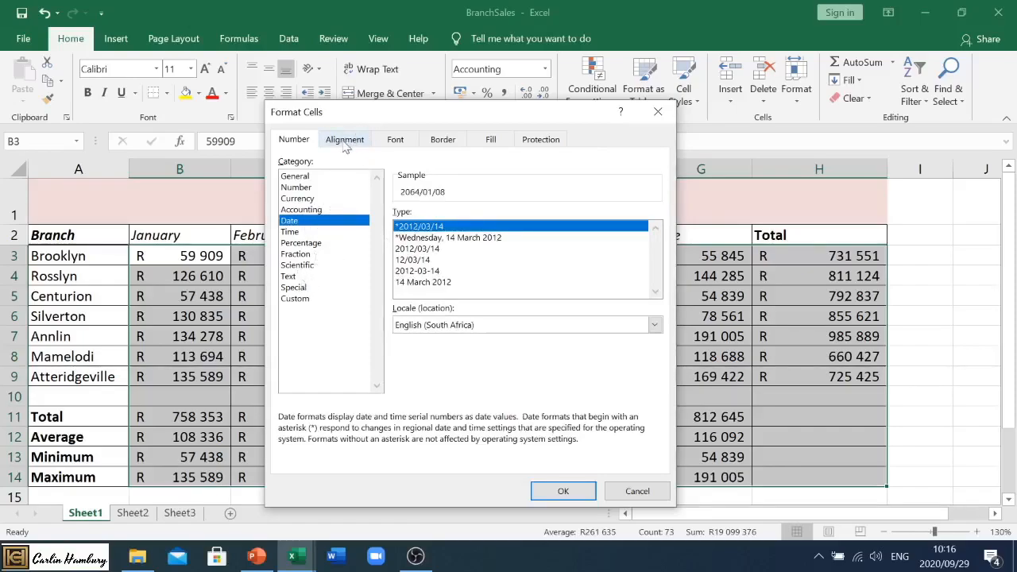
pyautogui.click(343, 139)
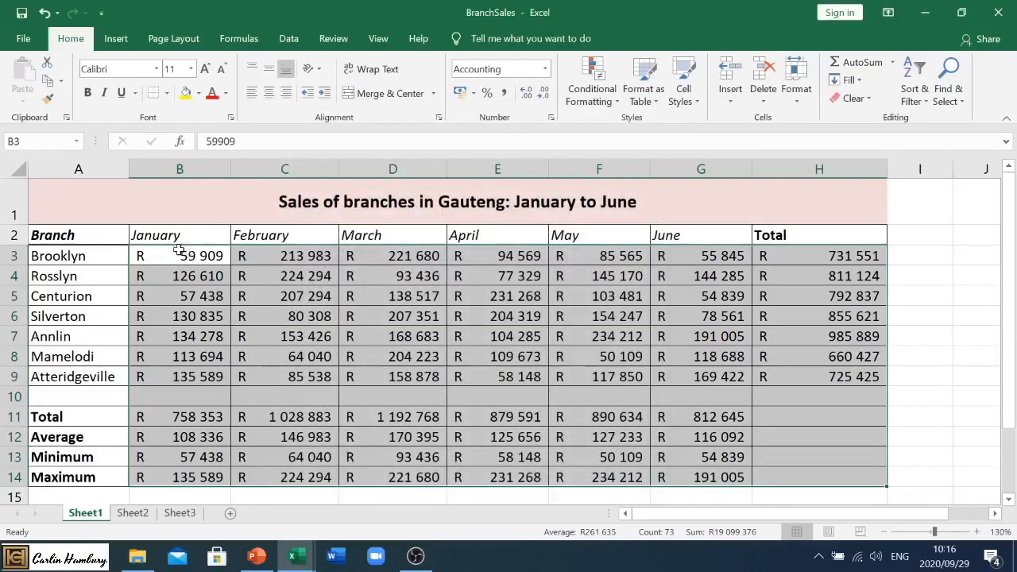
# Set the January–June month headers to a 45-degree orientation via Format Cells.
pyautogui.click(178, 235)
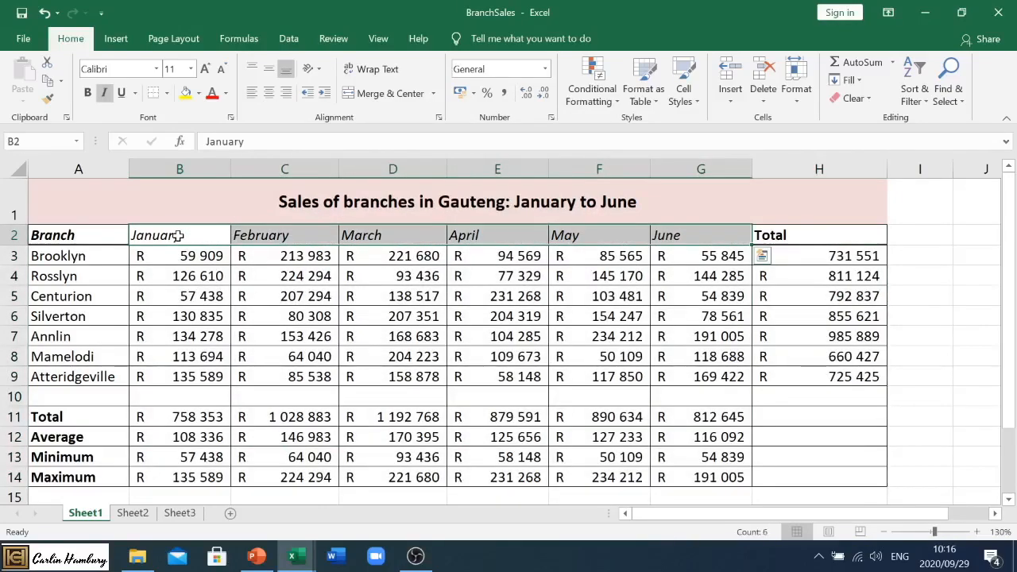
pyautogui.rightClick(156, 235)
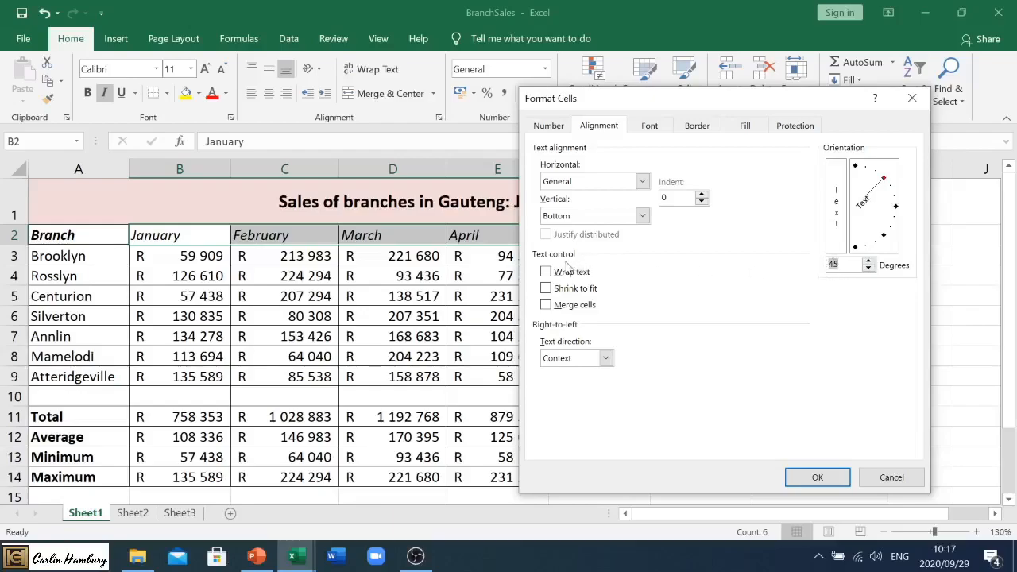
pyautogui.moveTo(613, 154)
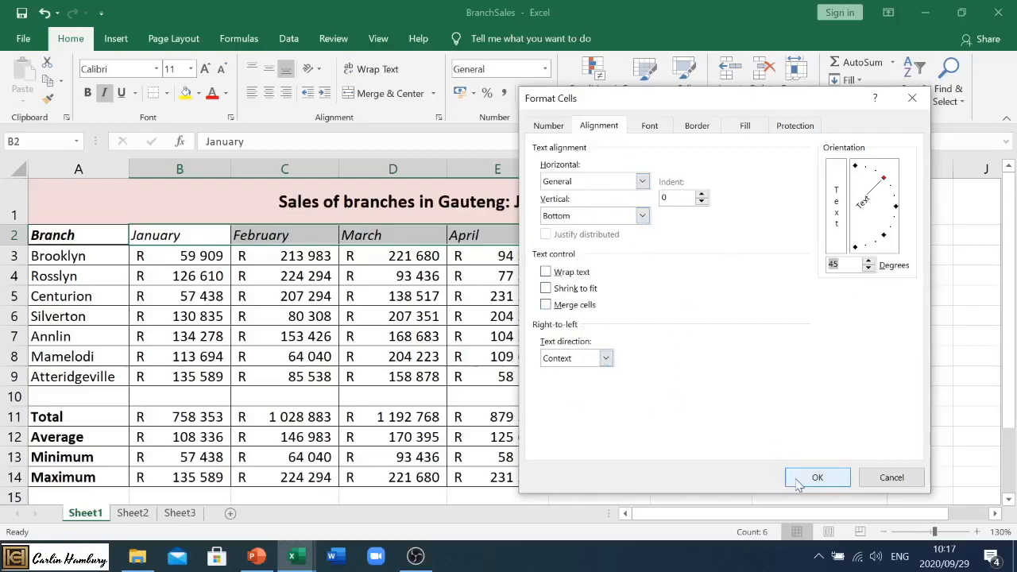
pyautogui.click(817, 476)
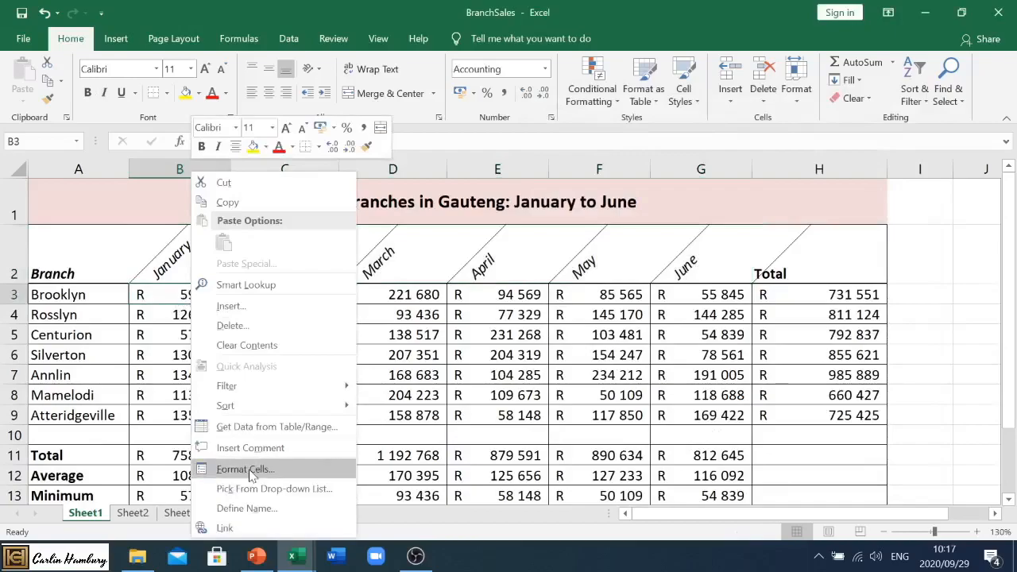
pyautogui.click(245, 469)
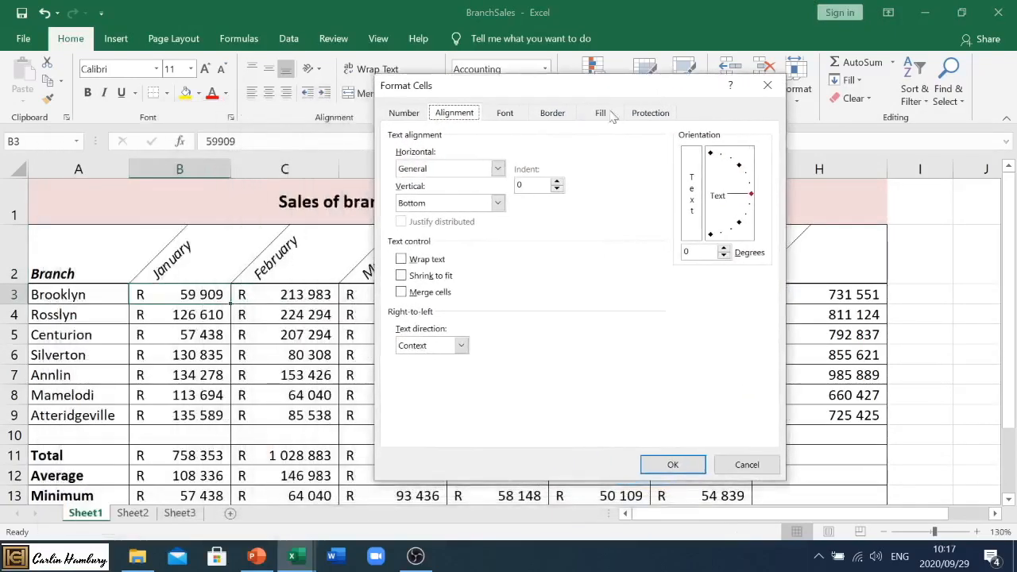
pyautogui.click(505, 111)
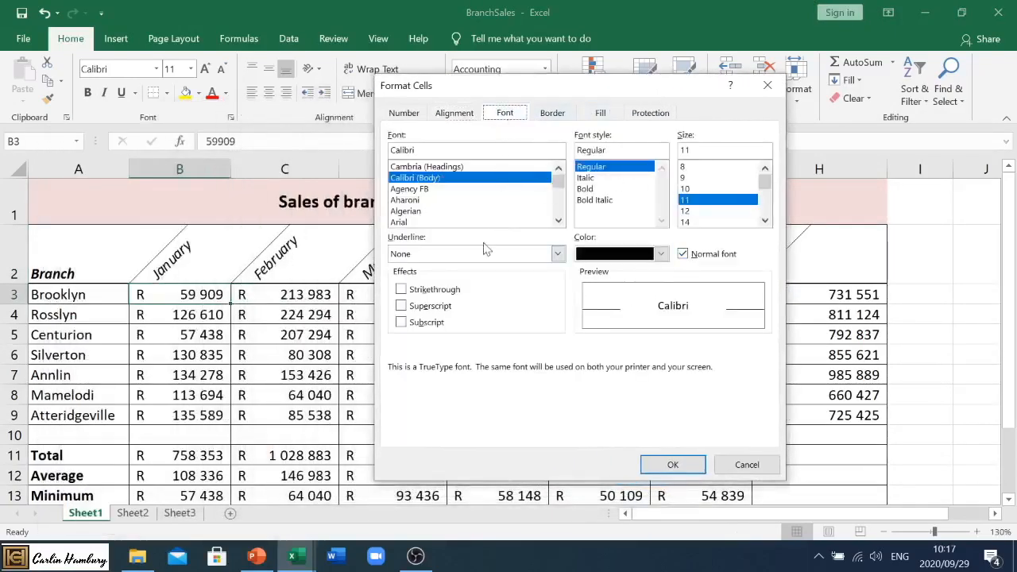
pyautogui.moveTo(241, 321)
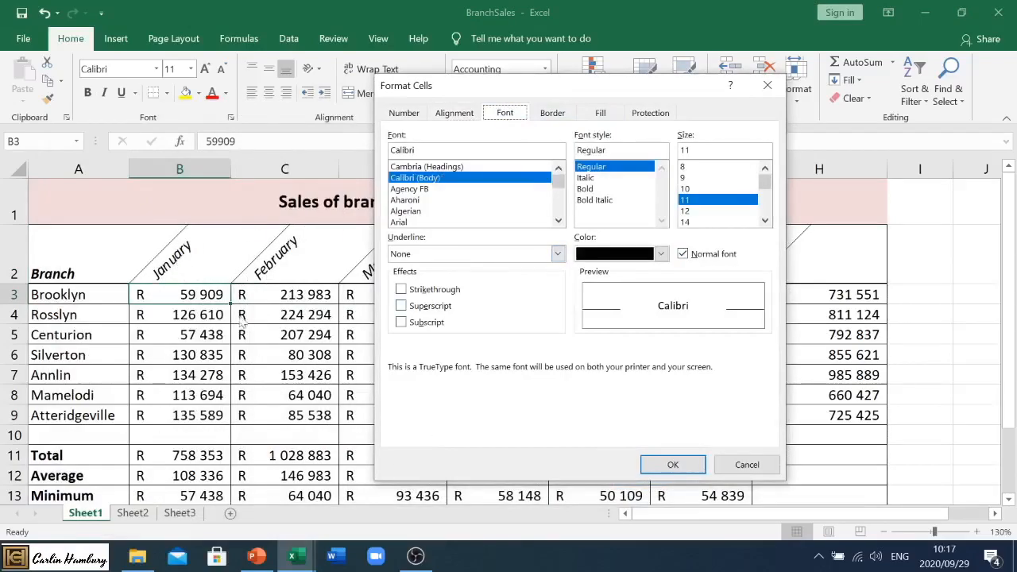
pyautogui.click(552, 112)
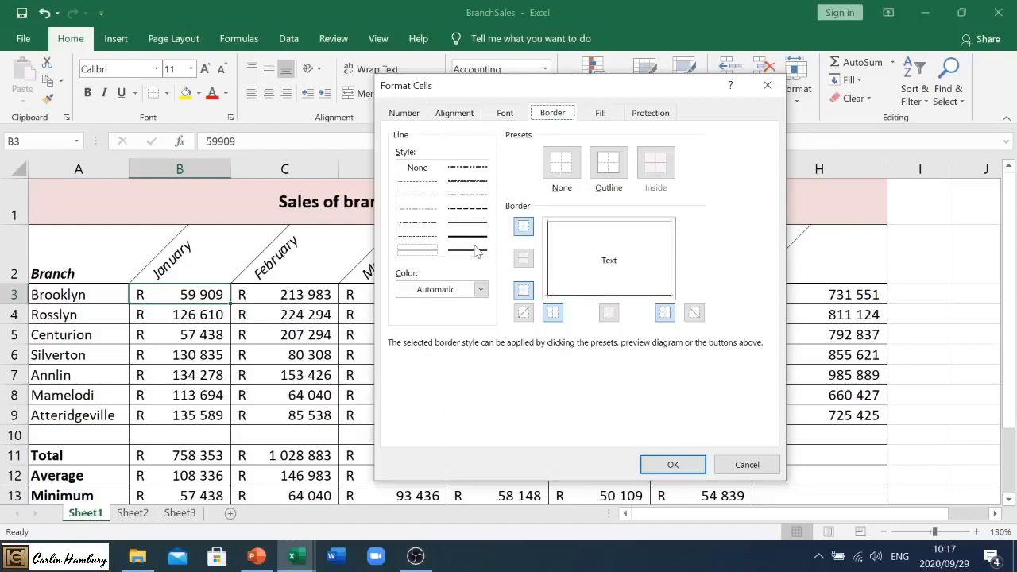
pyautogui.click(672, 464)
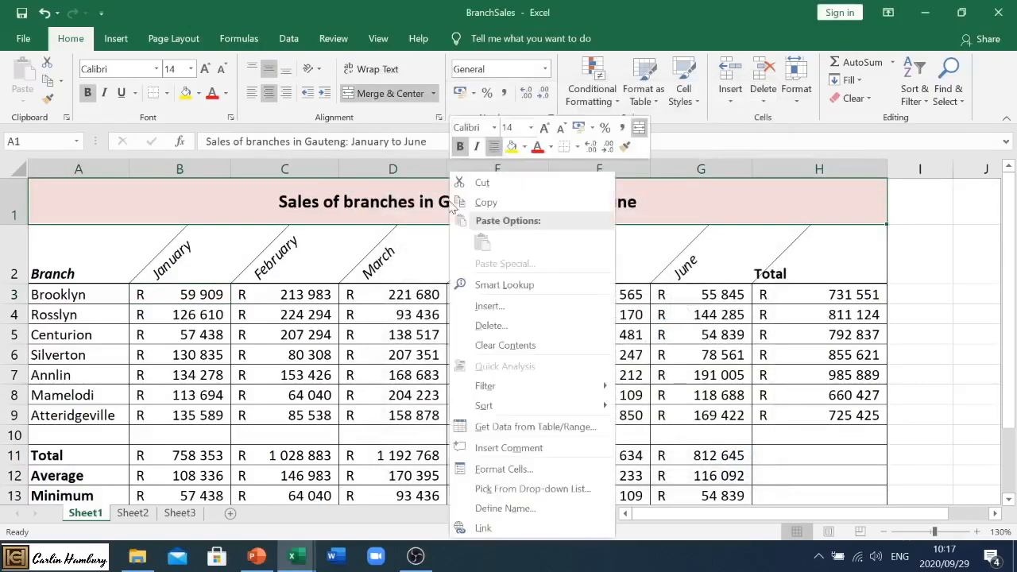
pyautogui.moveTo(505, 468)
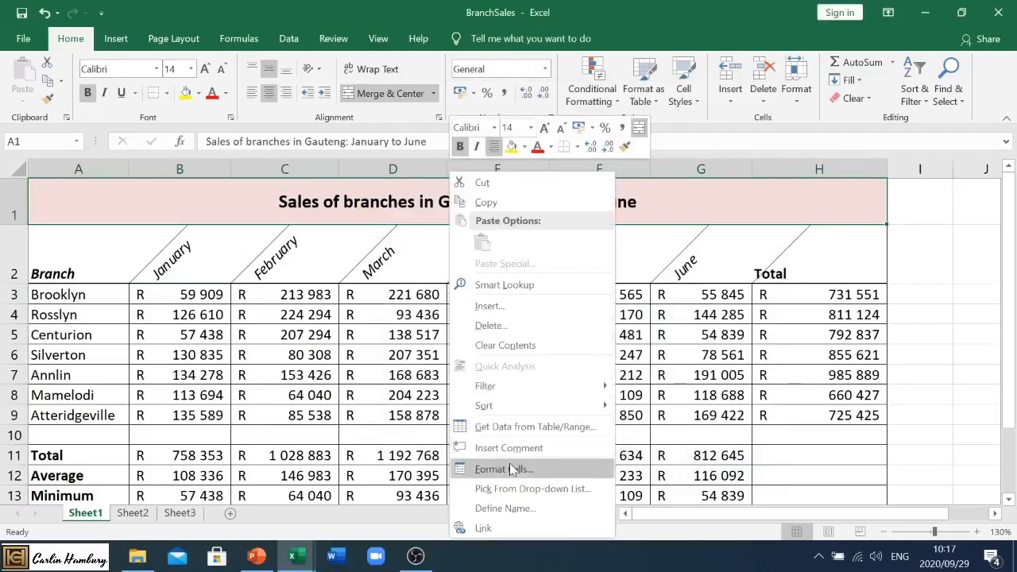
# Give the title a red dashed outline with red dashed diagonal borders.
pyautogui.click(496, 468)
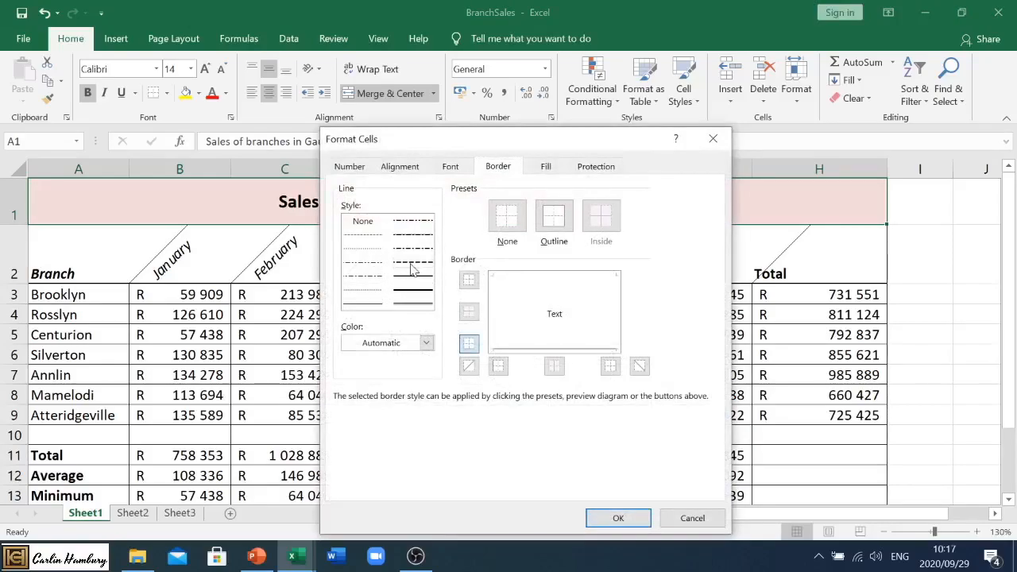
pyautogui.click(426, 343)
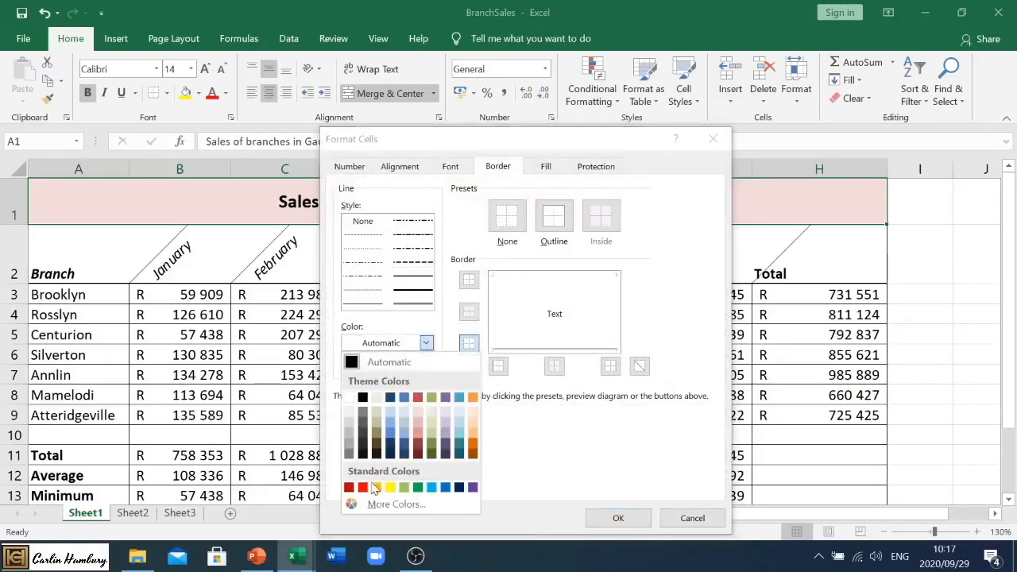
pyautogui.click(375, 486)
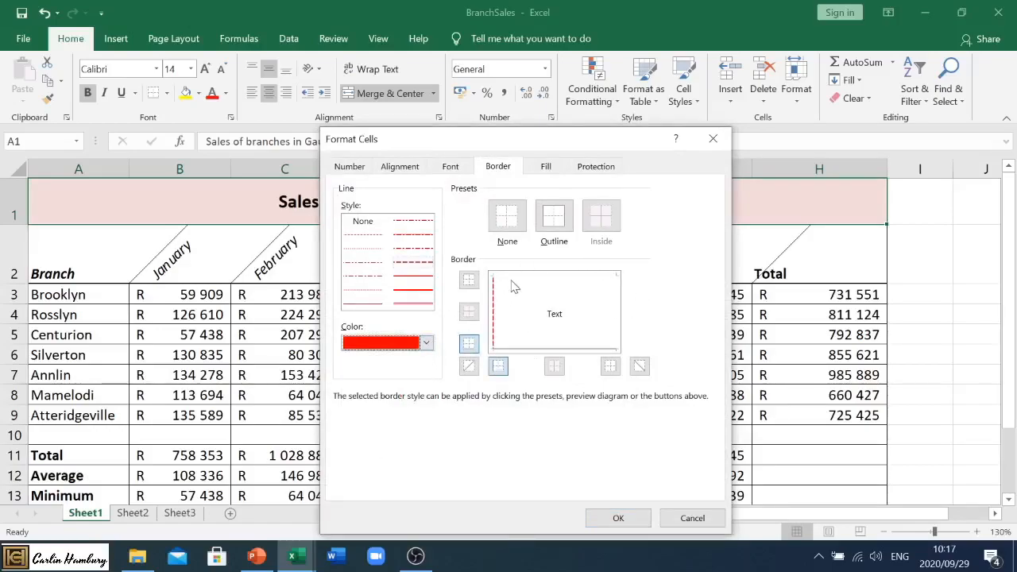
pyautogui.click(639, 365)
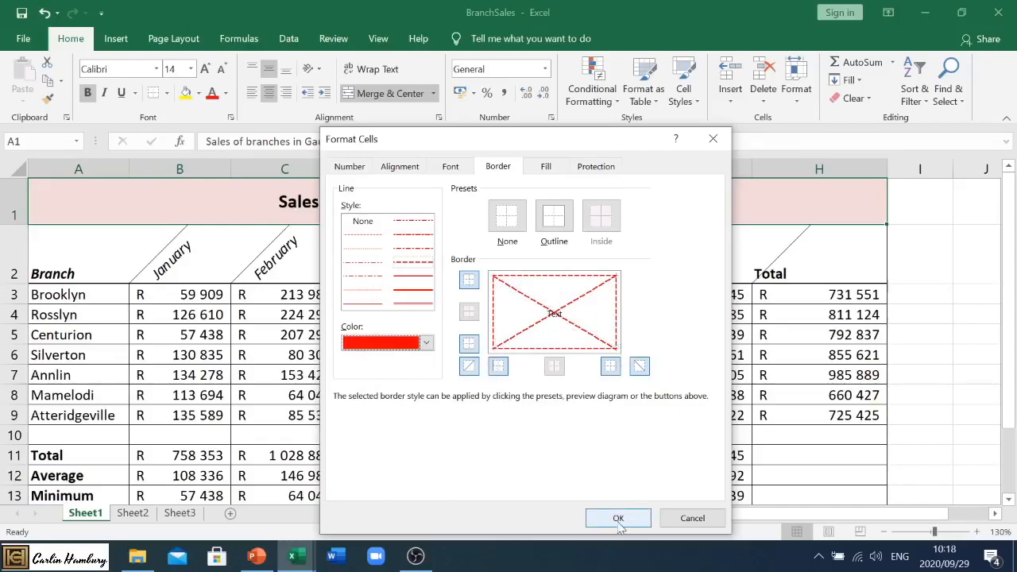
pyautogui.click(618, 518)
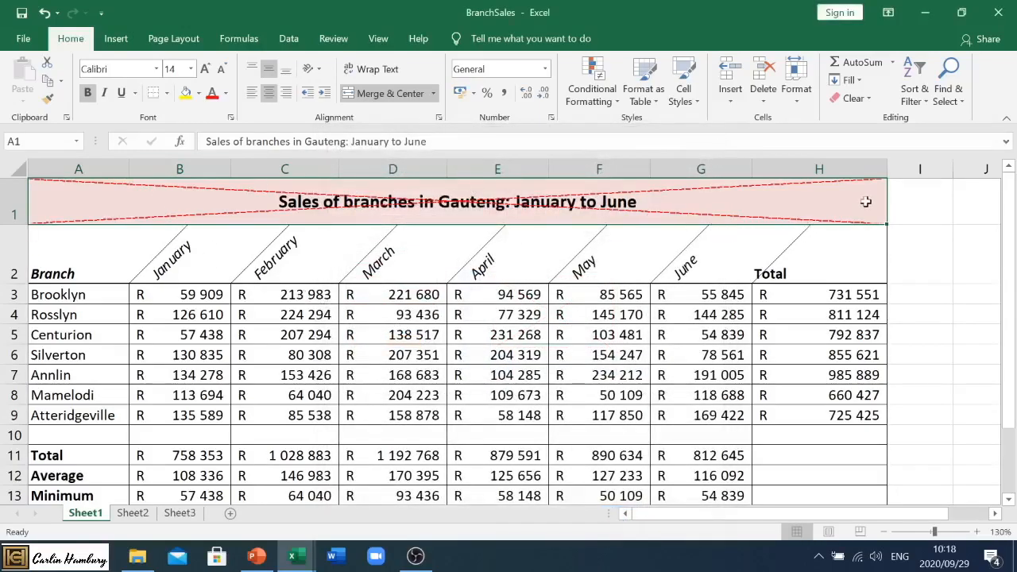
pyautogui.moveTo(756, 235)
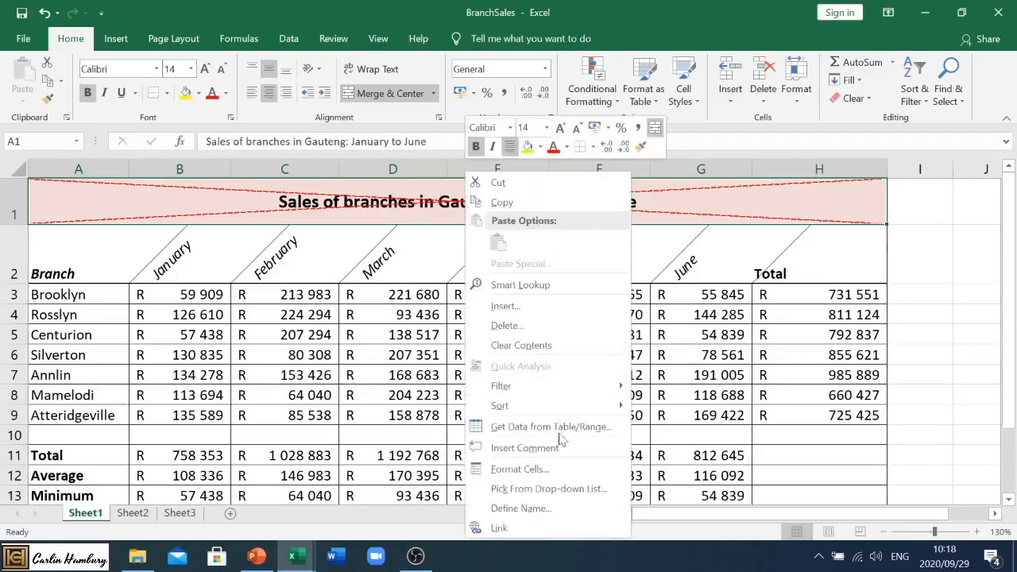
# Turn off the diagonal borders so the title keeps only its red dashed outline.
pyautogui.click(519, 468)
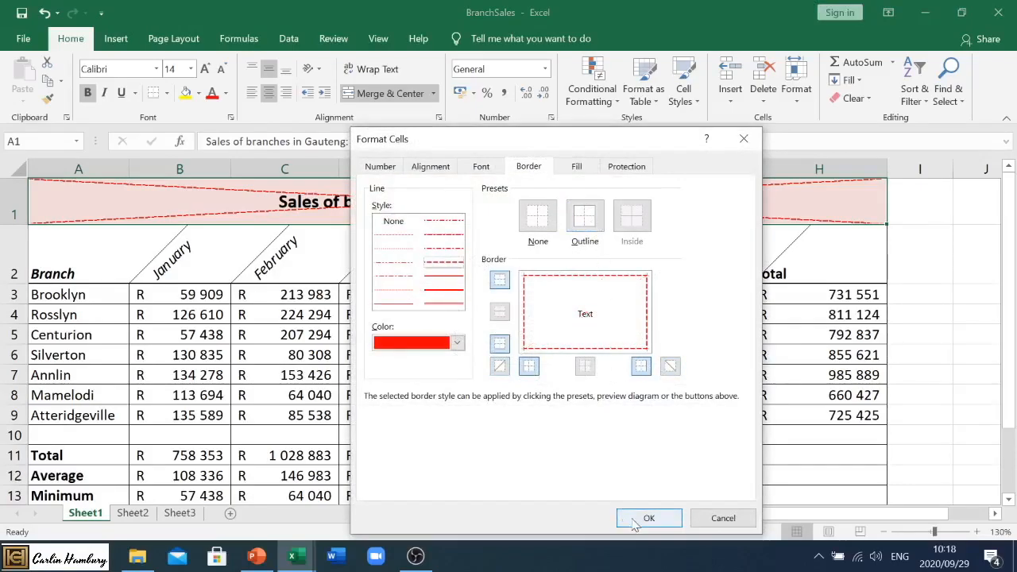
pyautogui.click(648, 518)
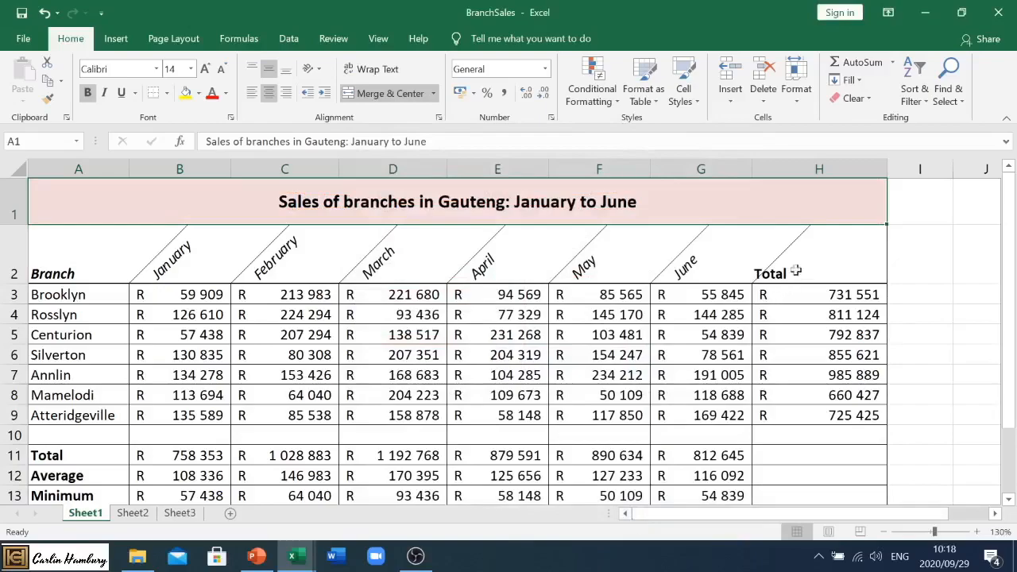
pyautogui.click(918, 253)
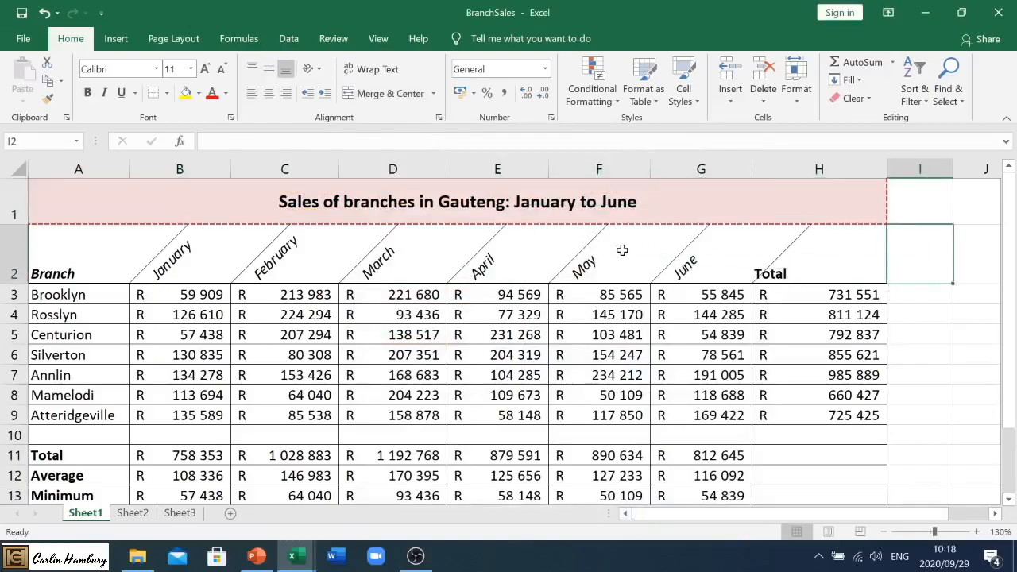
pyautogui.rightClick(422, 200)
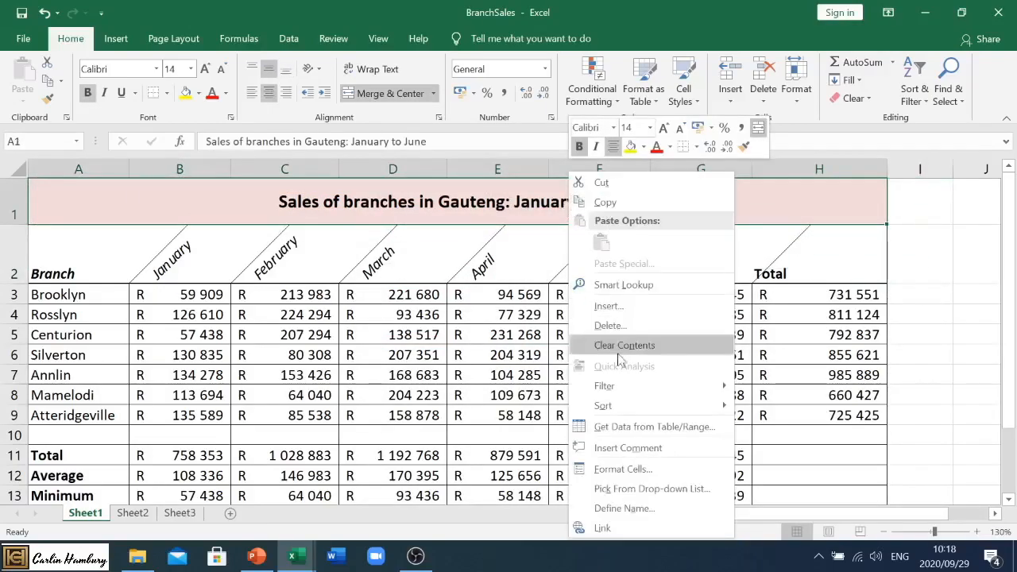
# Fill the title with blue instead of pink via the Fill settings.
pyautogui.click(622, 469)
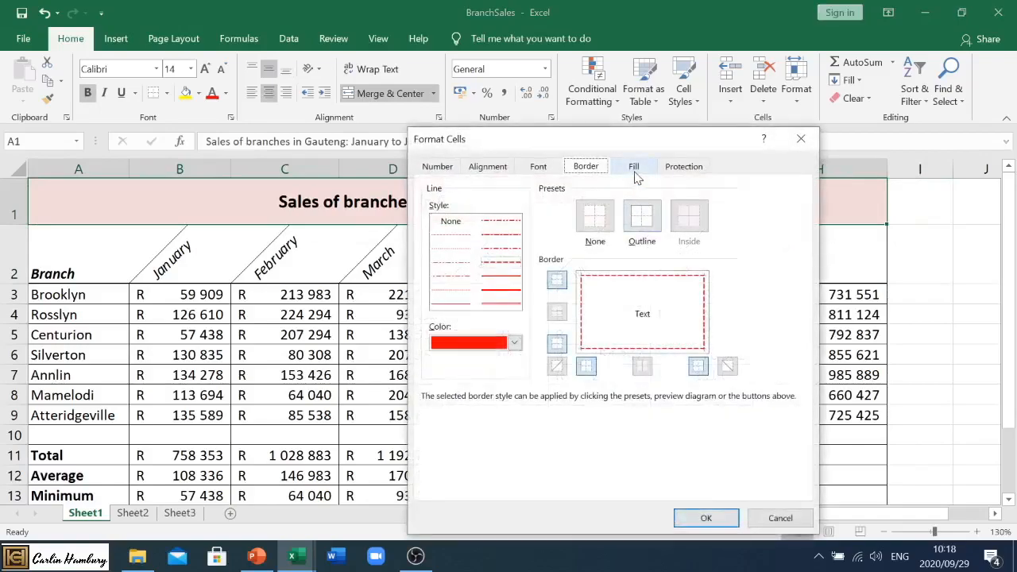
pyautogui.click(632, 167)
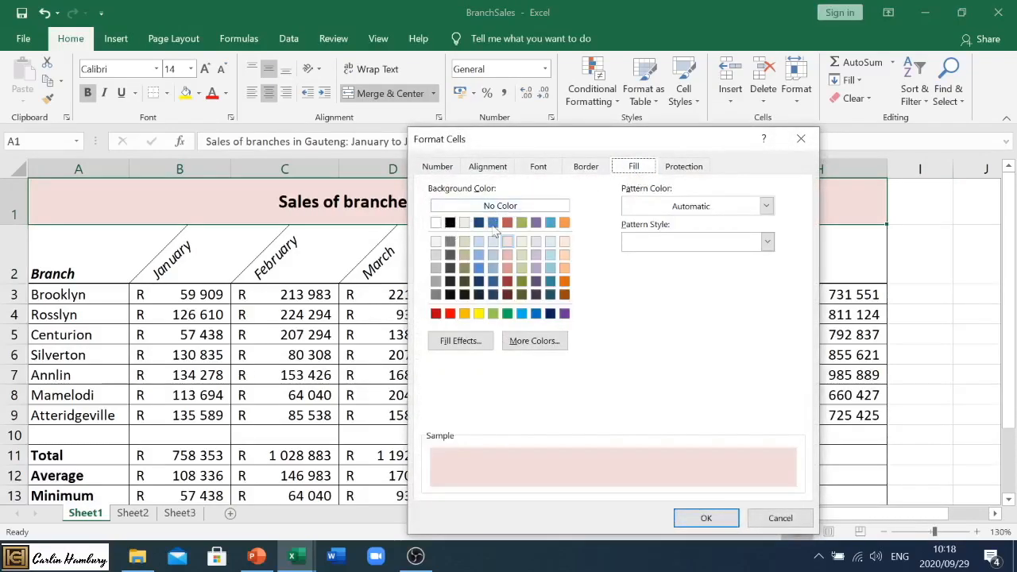
pyautogui.click(478, 267)
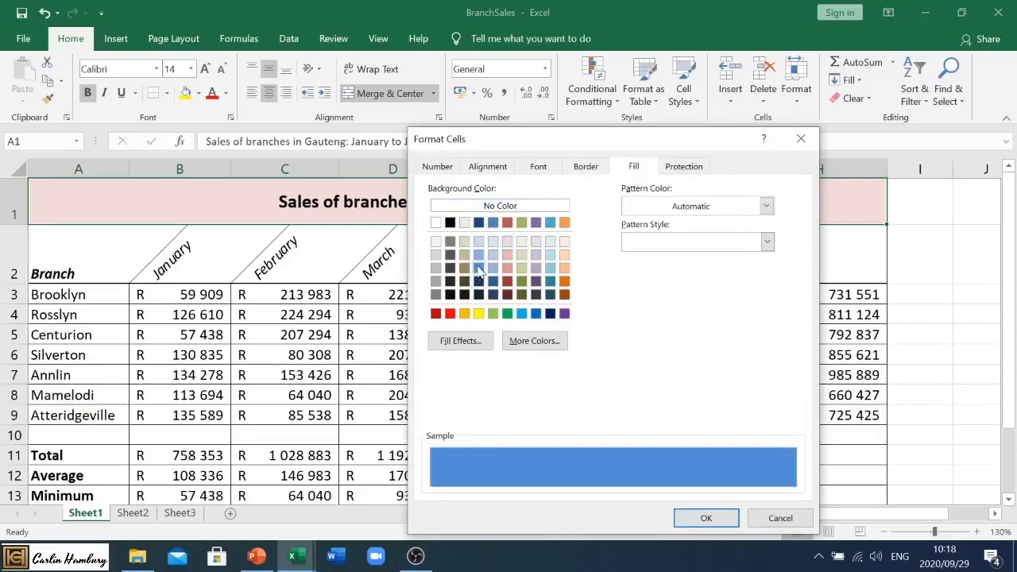
pyautogui.moveTo(588, 315)
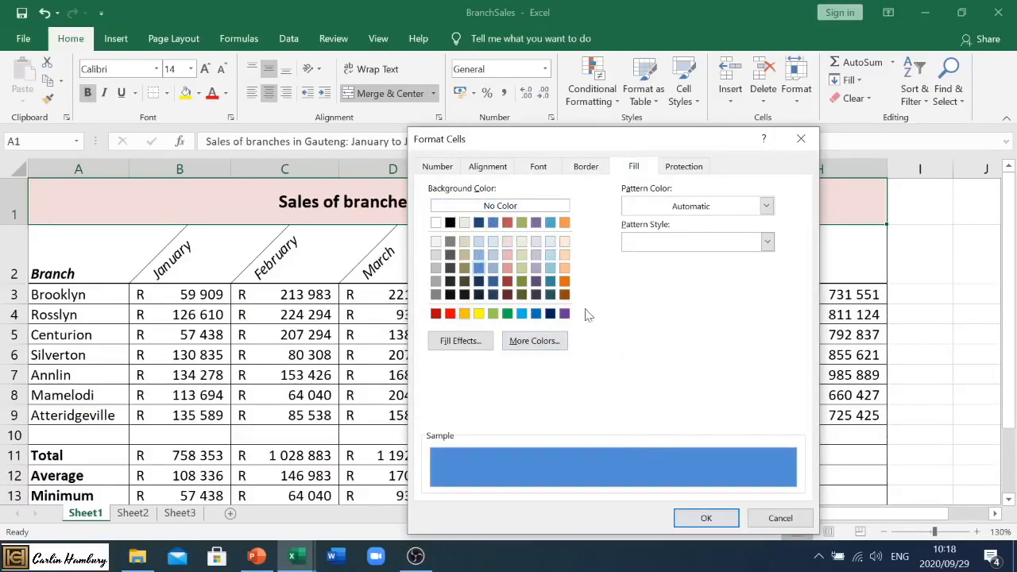
pyautogui.moveTo(705, 518)
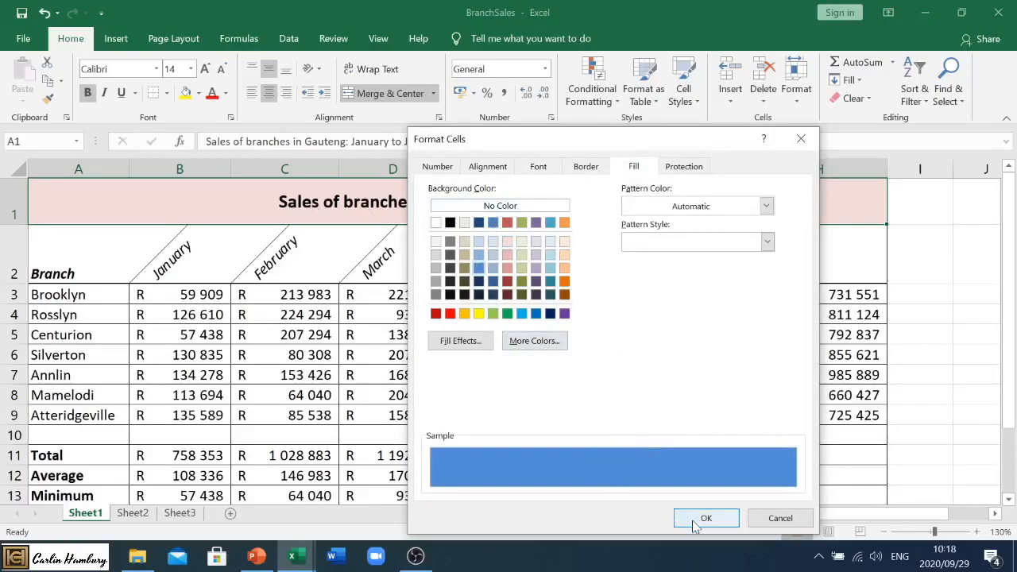
pyautogui.click(705, 518)
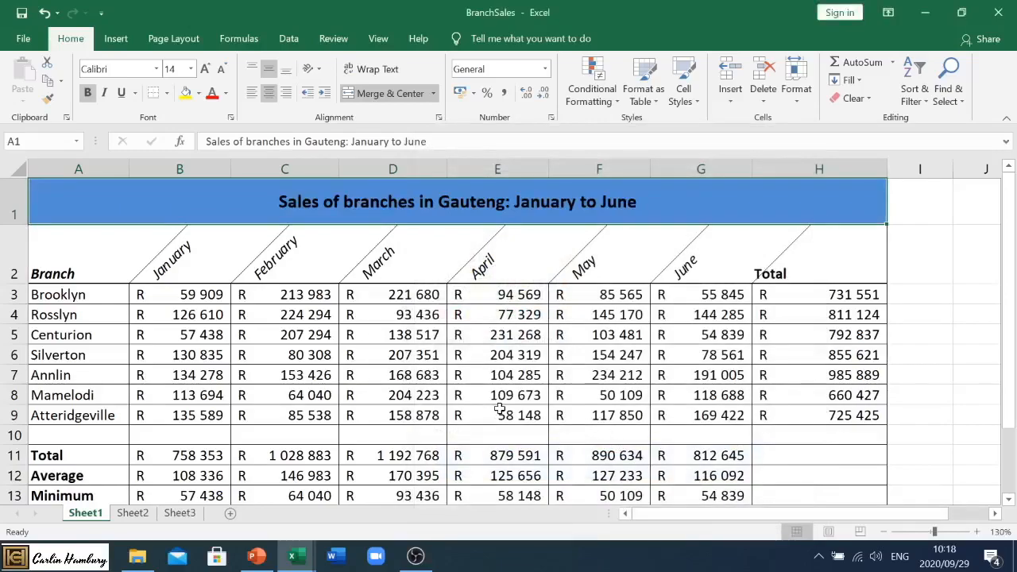
pyautogui.moveTo(607, 282)
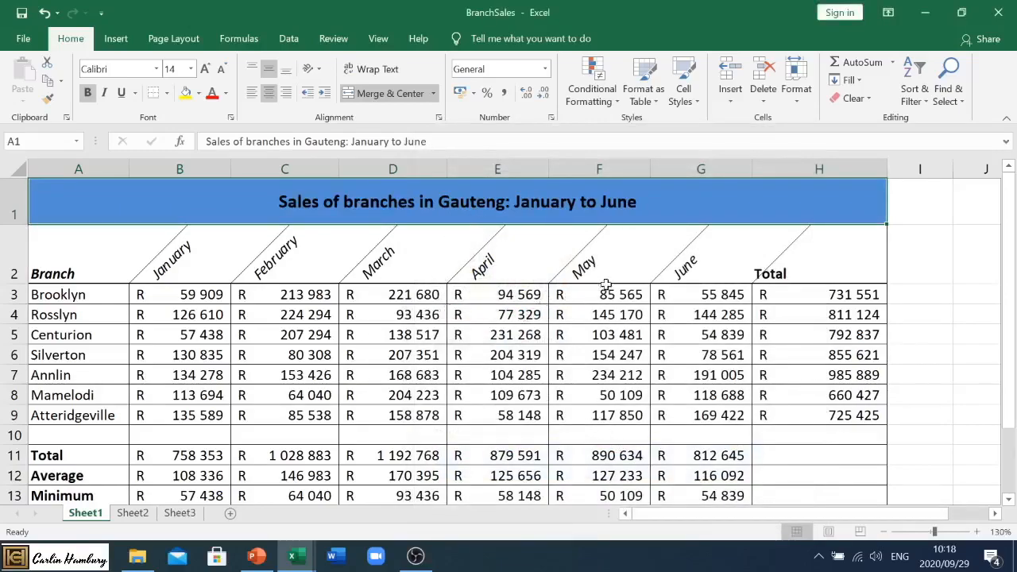
pyautogui.moveTo(174, 296)
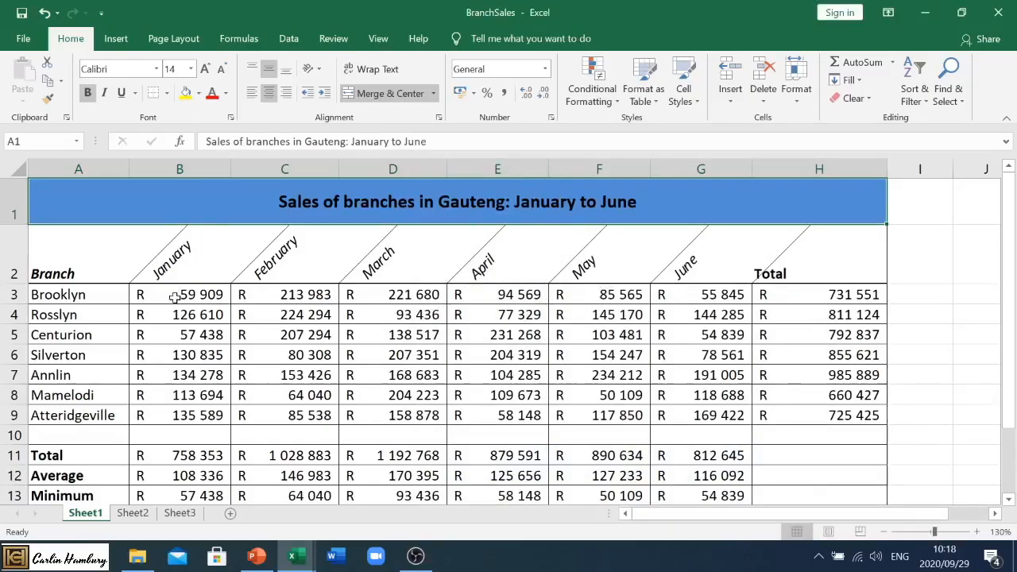
pyautogui.moveTo(549, 383)
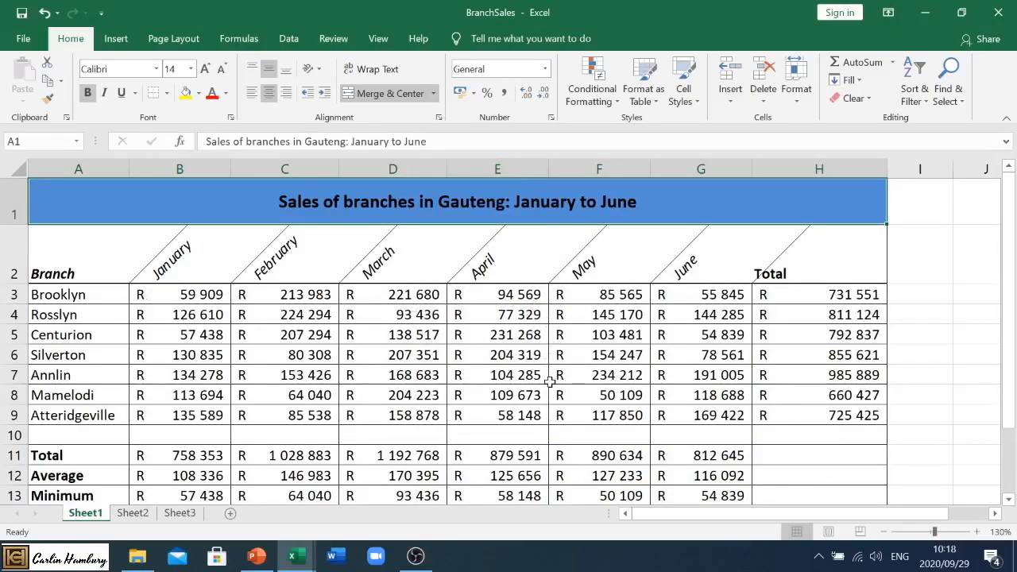